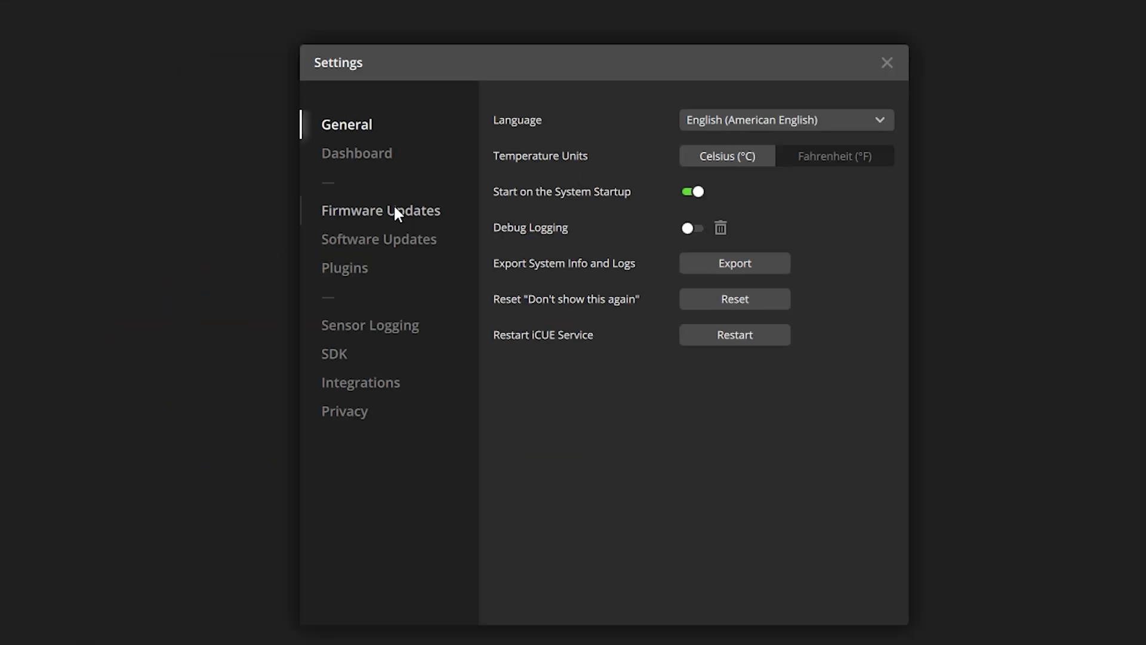
# - Open Firmware Updates to review each device's firmware version, including the H150i ELITE LCD
pyautogui.click(380, 211)
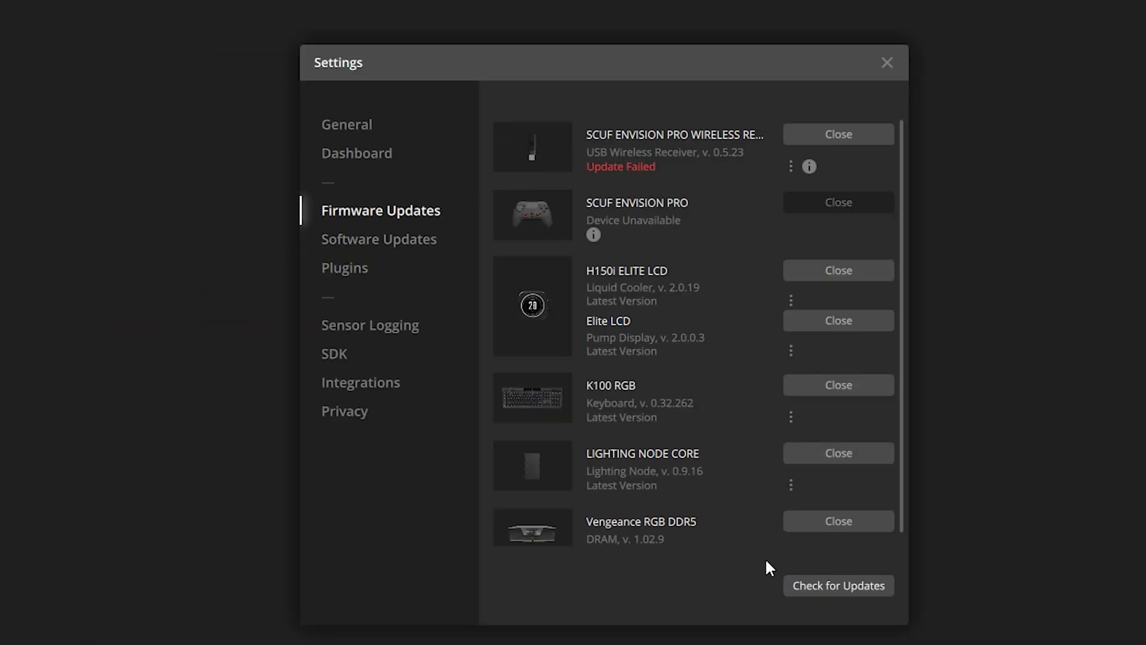
pyautogui.click(838, 585)
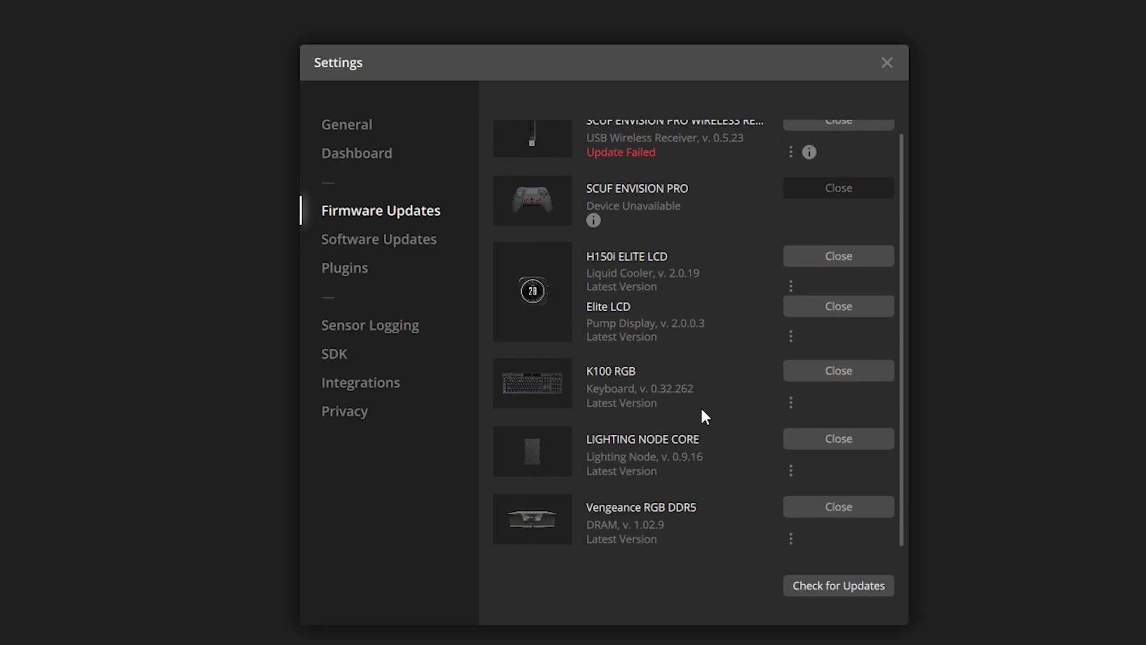
pyautogui.moveTo(699, 401)
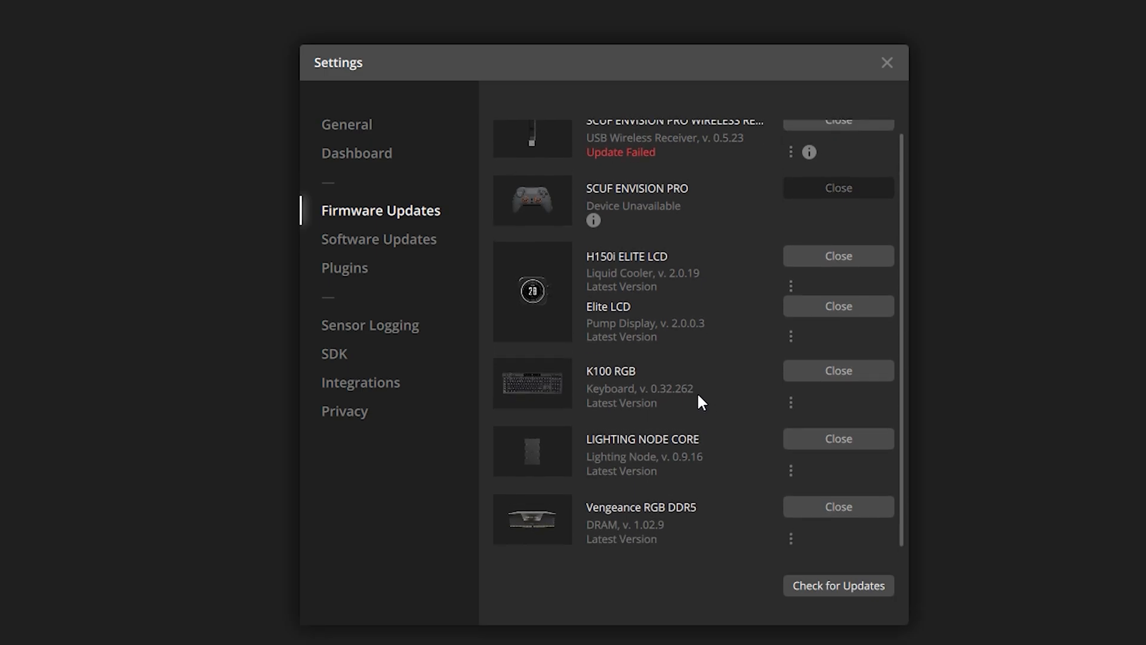
pyautogui.moveTo(671, 352)
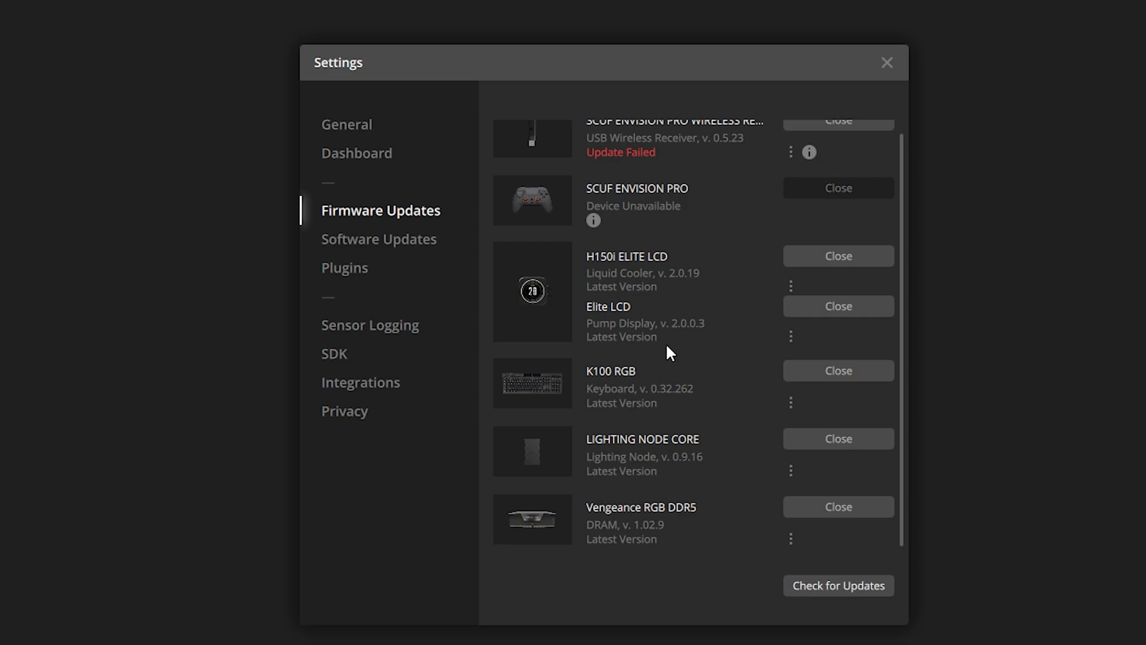
# - Check for software updates, confirming all components at 5.11.96, then return to General settings
pyautogui.click(379, 239)
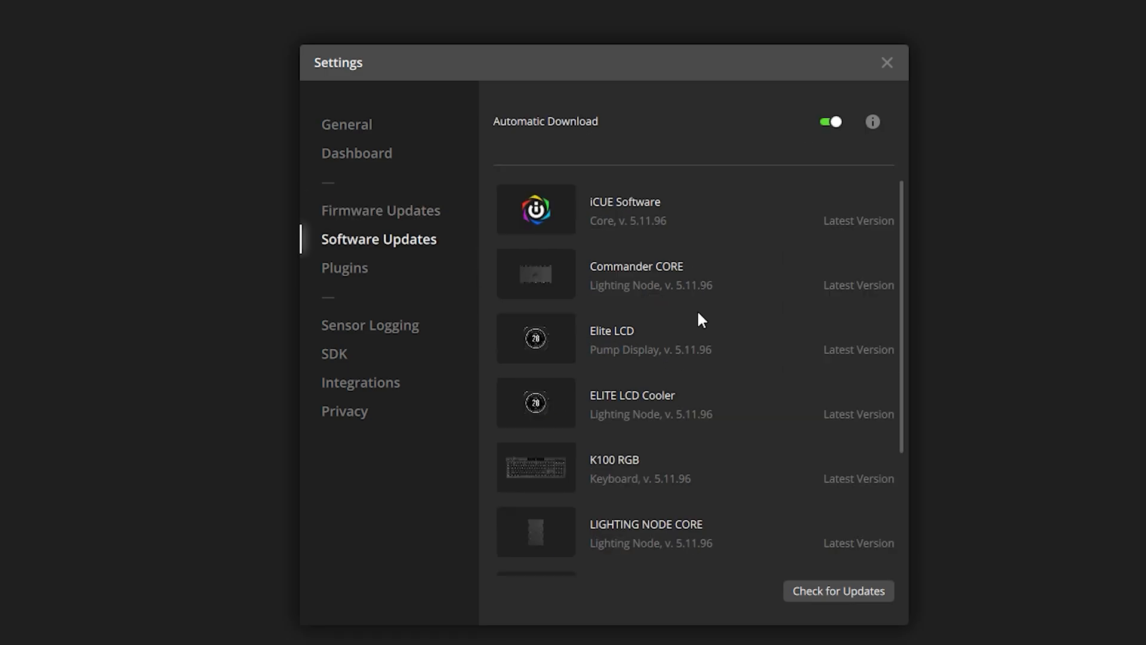
pyautogui.scroll(-3)
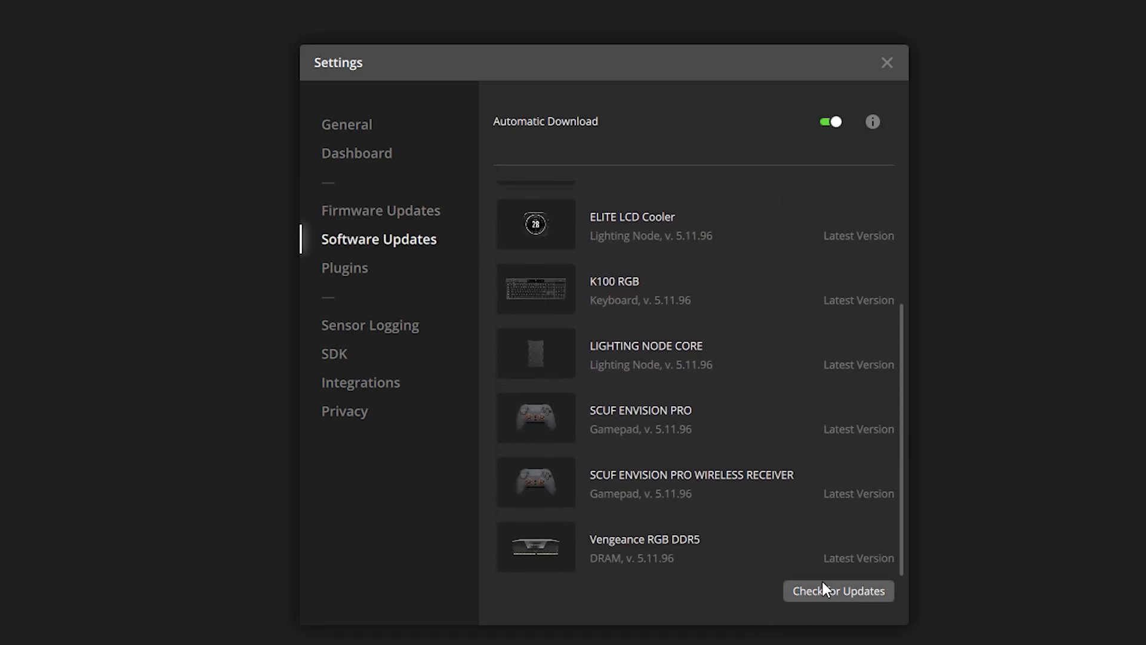
pyautogui.click(838, 591)
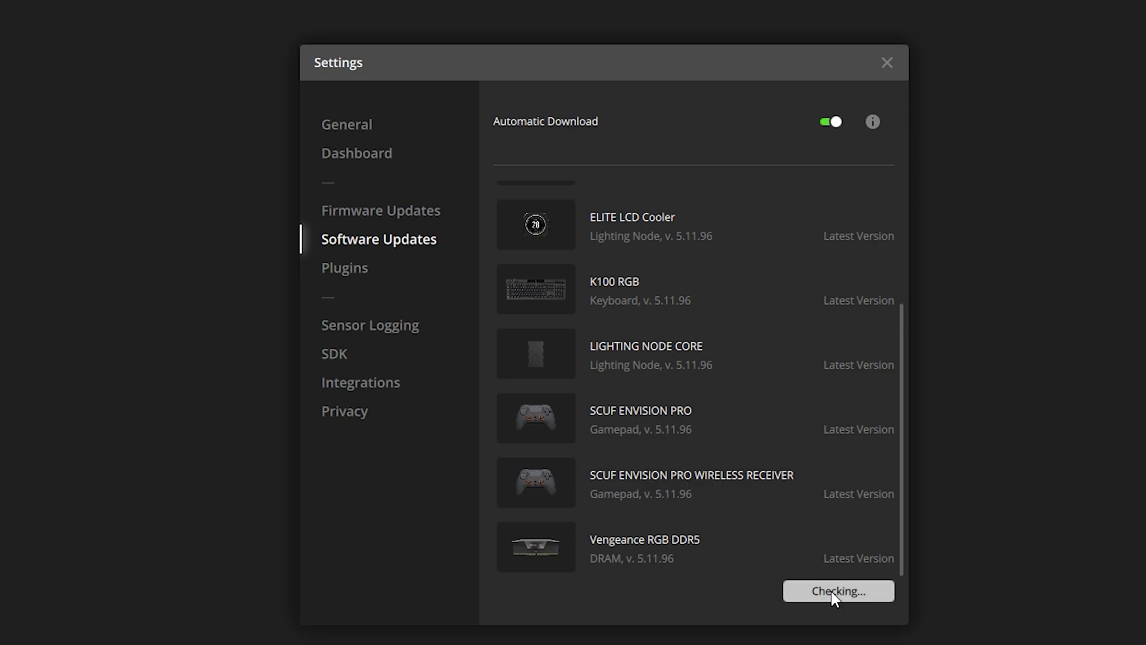
pyautogui.click(837, 591)
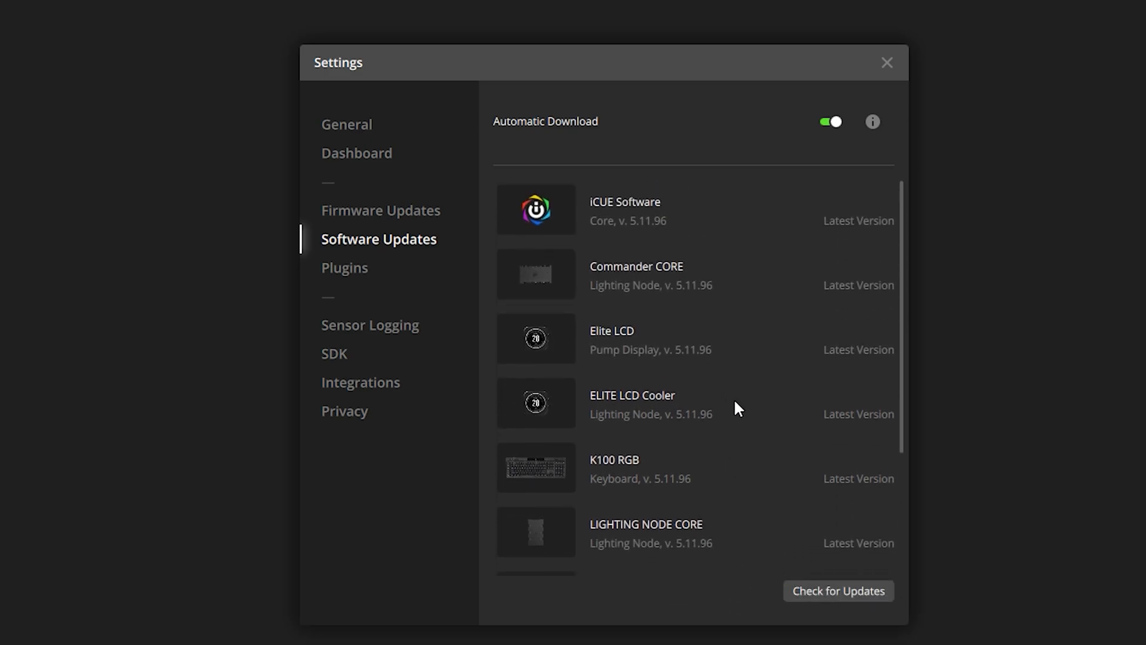
pyautogui.moveTo(595, 280)
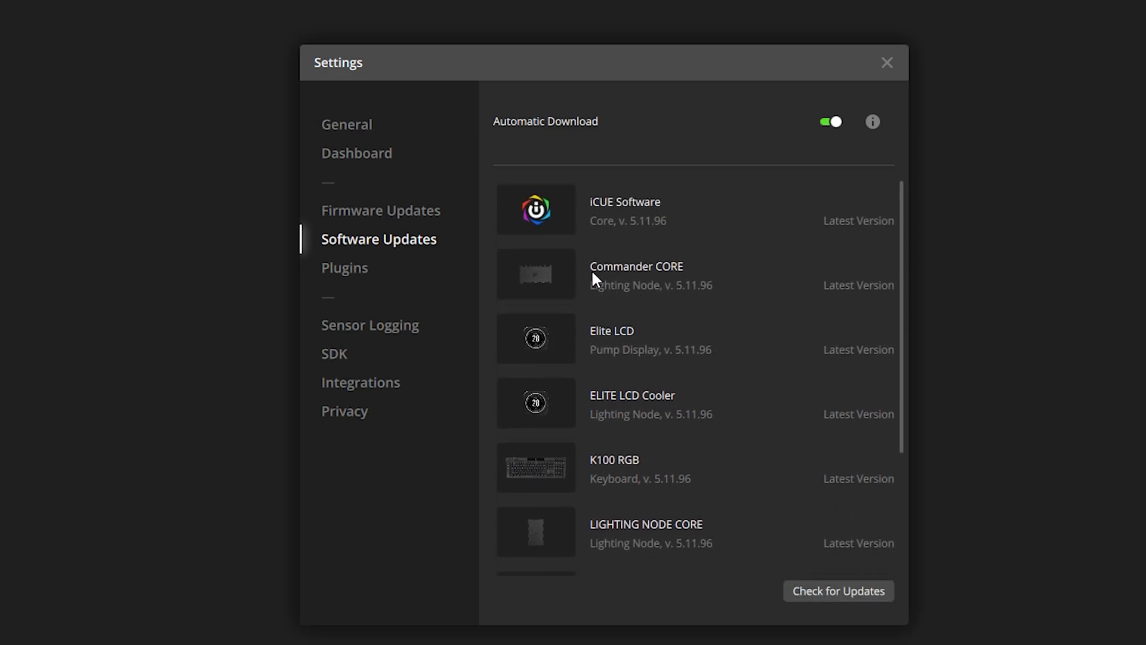
pyautogui.click(347, 124)
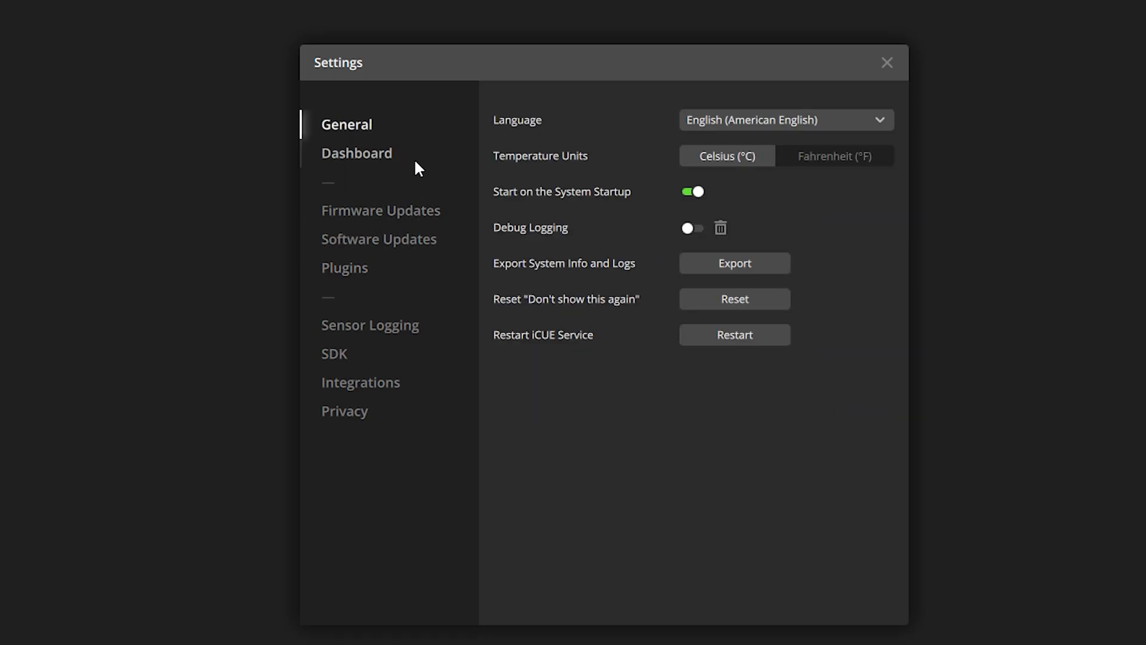
pyautogui.moveTo(450, 181)
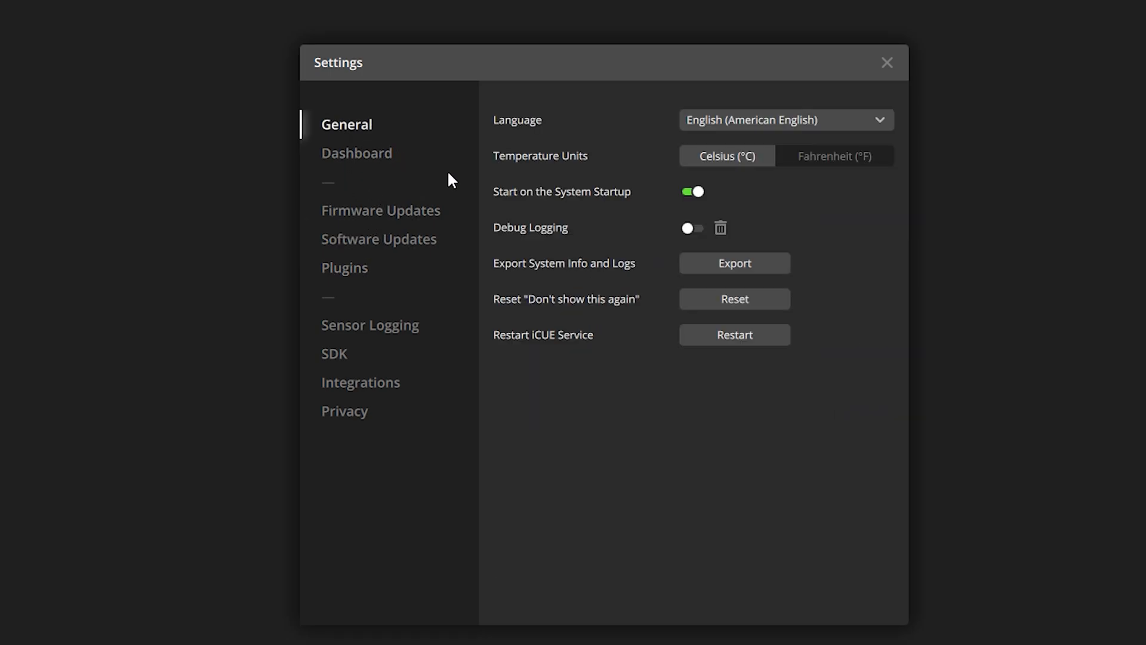
pyautogui.moveTo(557, 291)
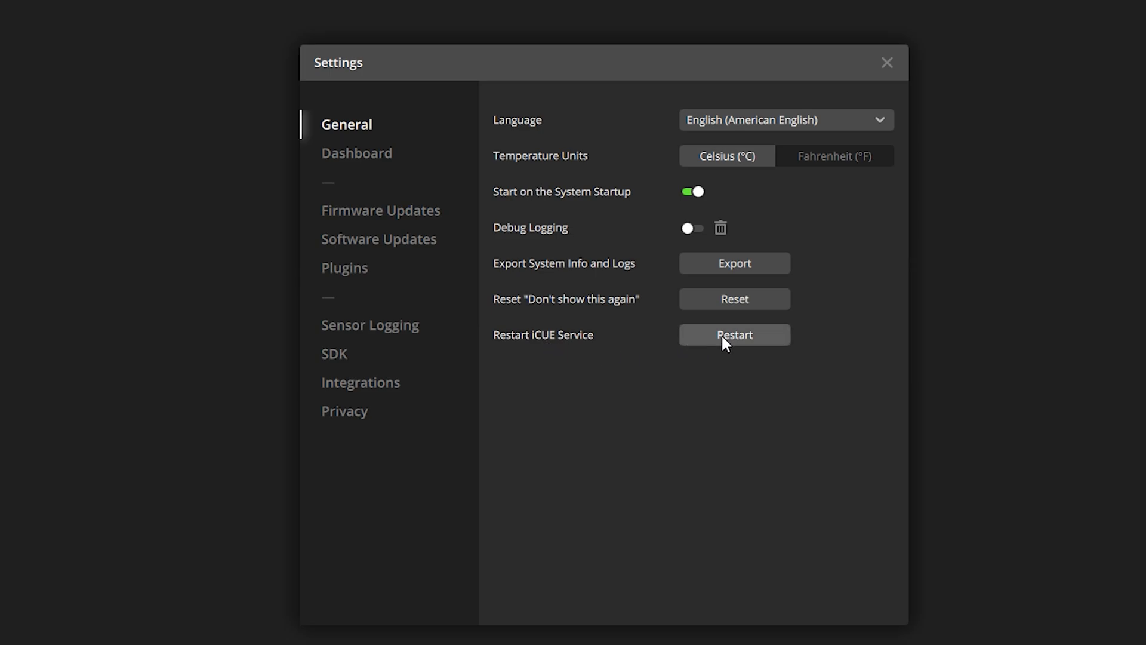
pyautogui.moveTo(810, 276)
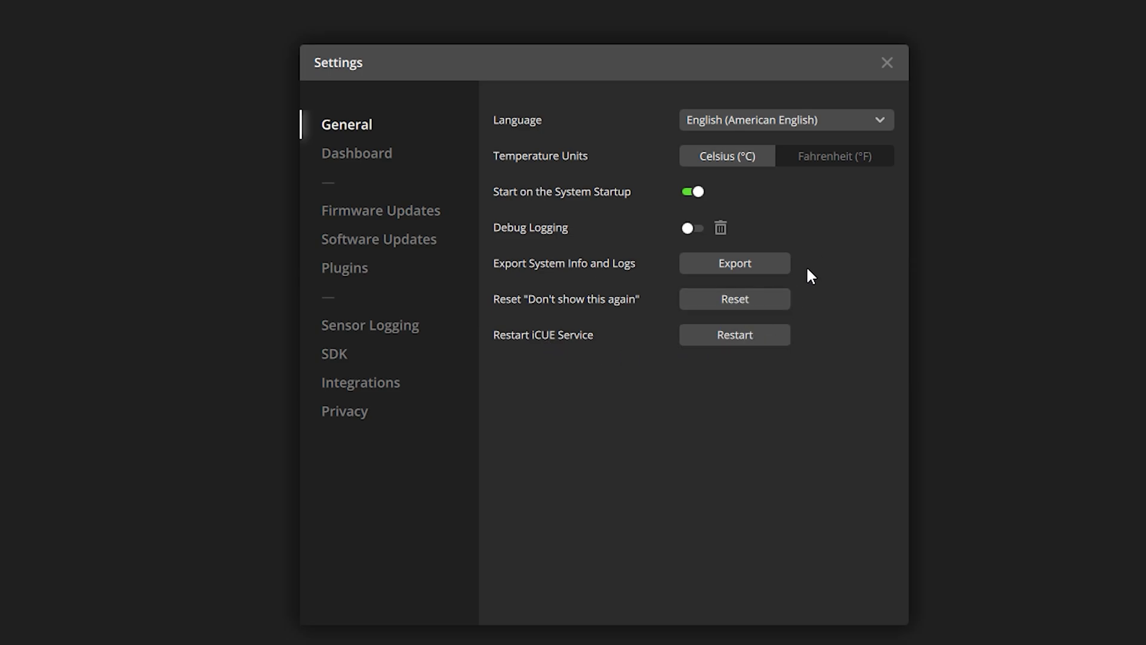
pyautogui.moveTo(907, 69)
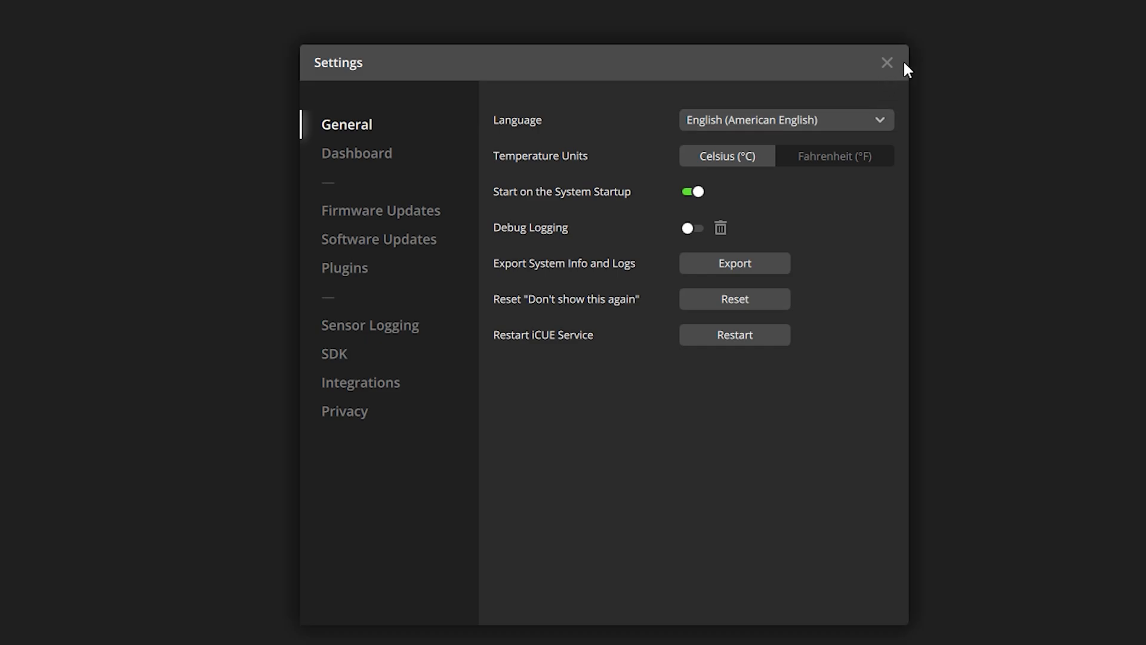
# - Close iCUE Settings and search Windows for 'device Manager'
pyautogui.click(887, 62)
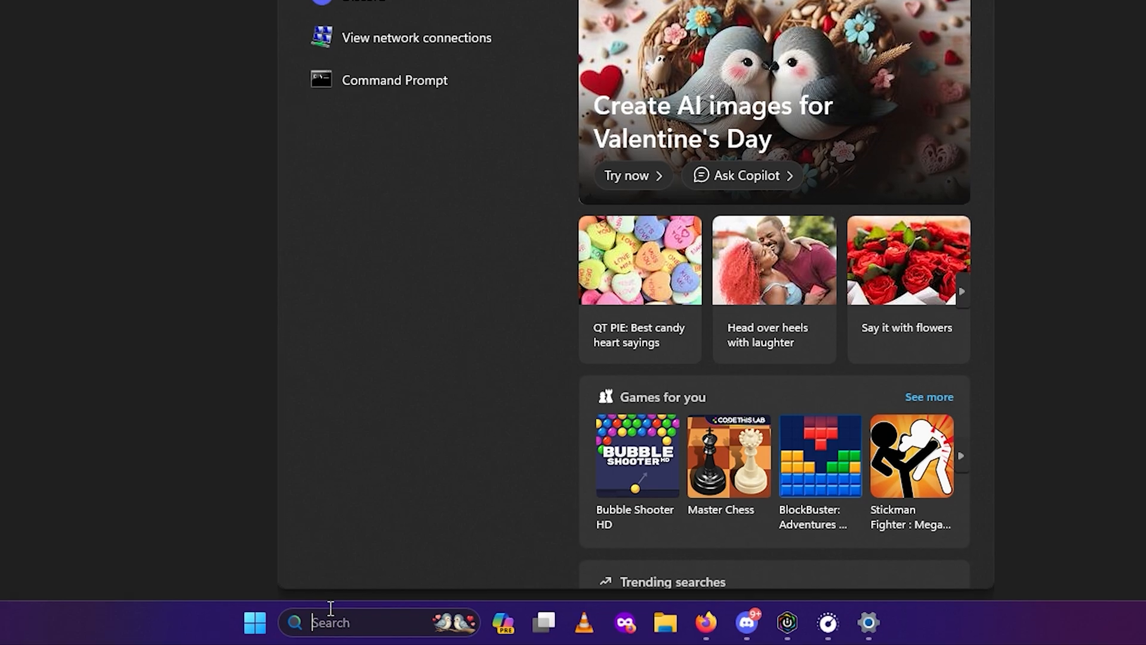
pyautogui.write('device Manager')
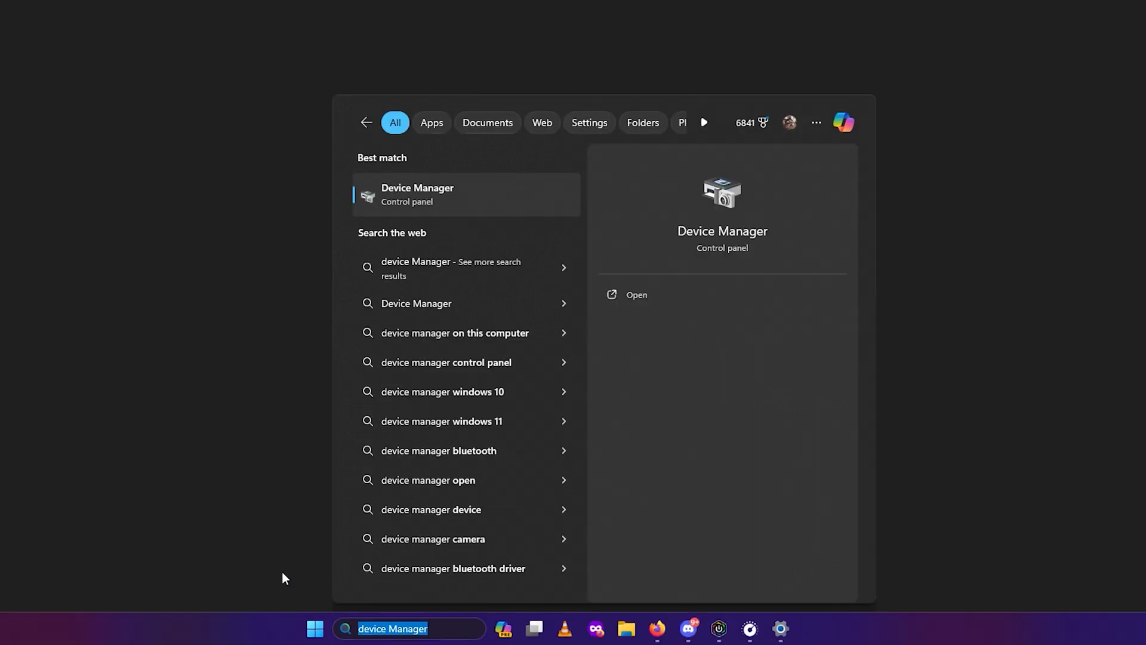
pyautogui.write('devoid')
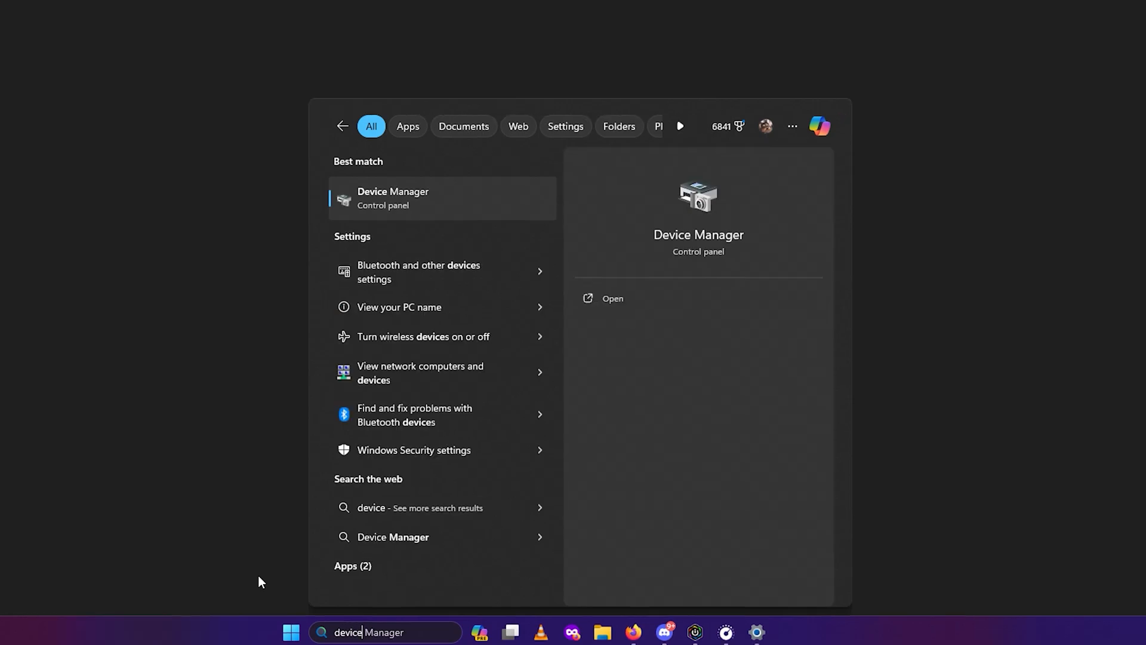
pyautogui.moveTo(461, 307)
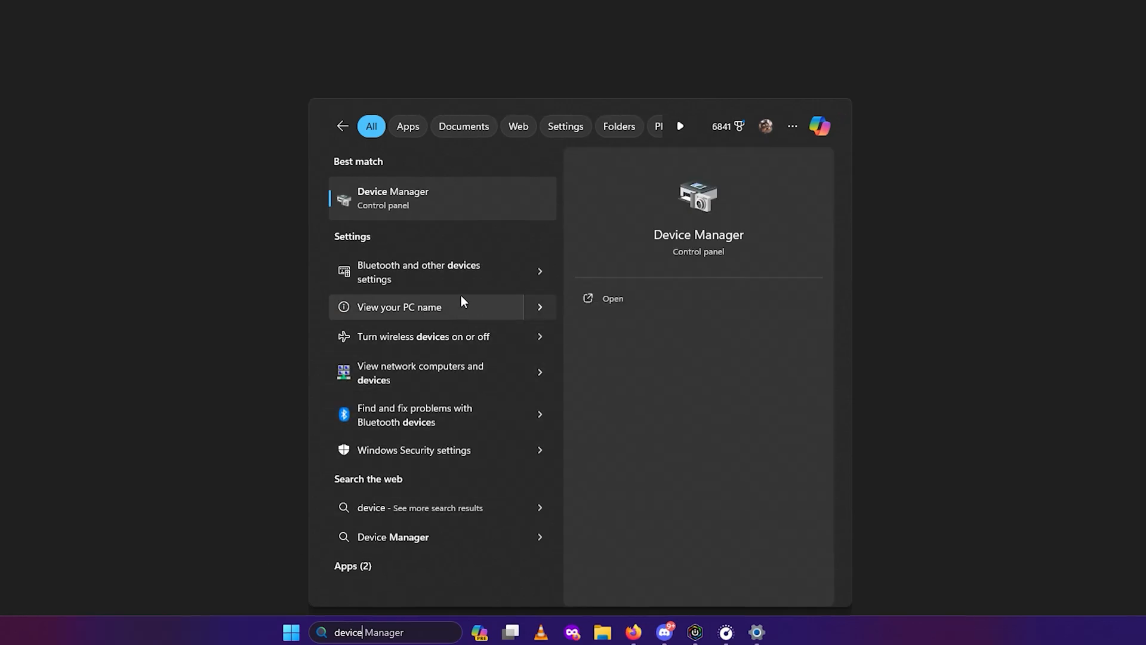
# - List Other devices in Bluetooth & devices and open actions for CORSAIR iCUE COMMANDER Core
pyautogui.click(442, 271)
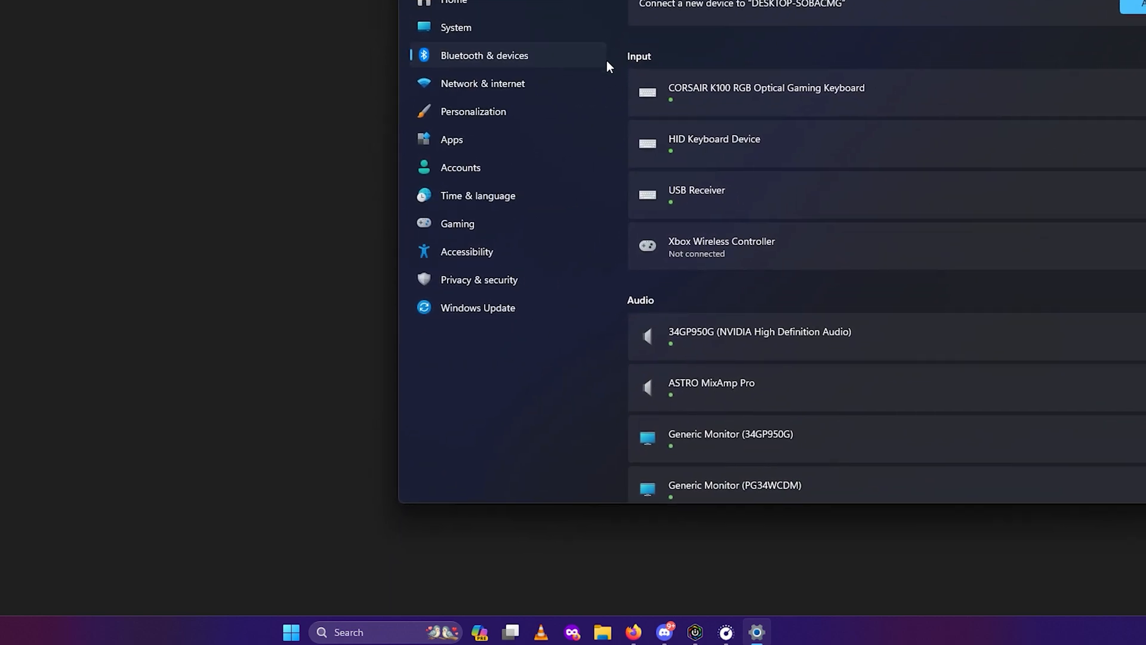
pyautogui.scroll(-3)
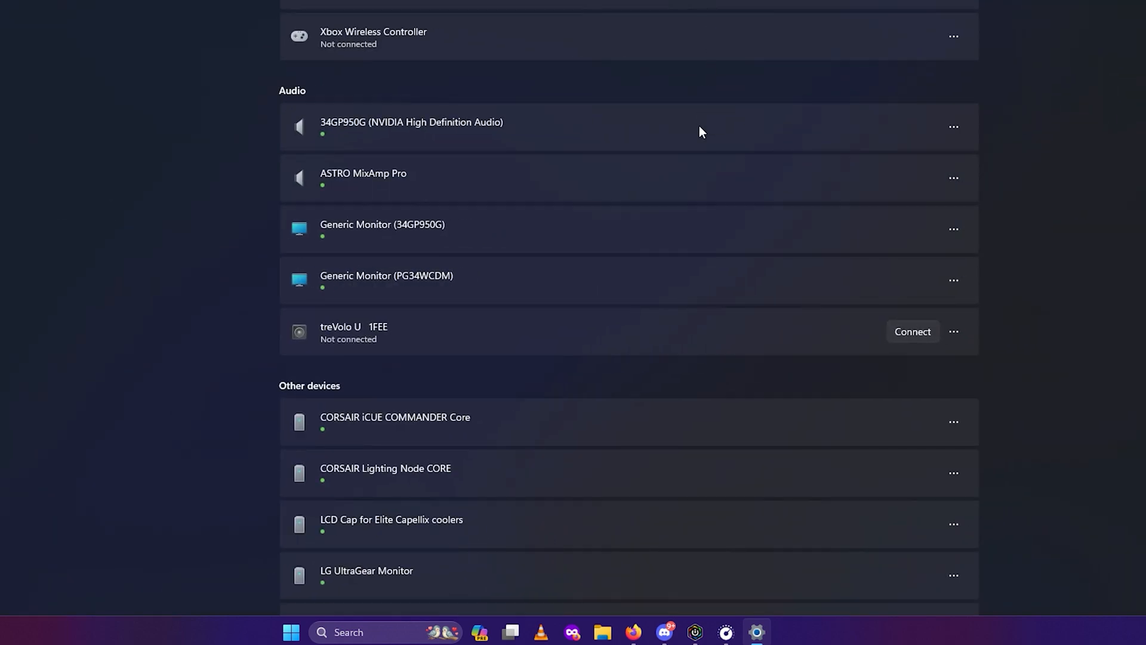
pyautogui.moveTo(319, 223)
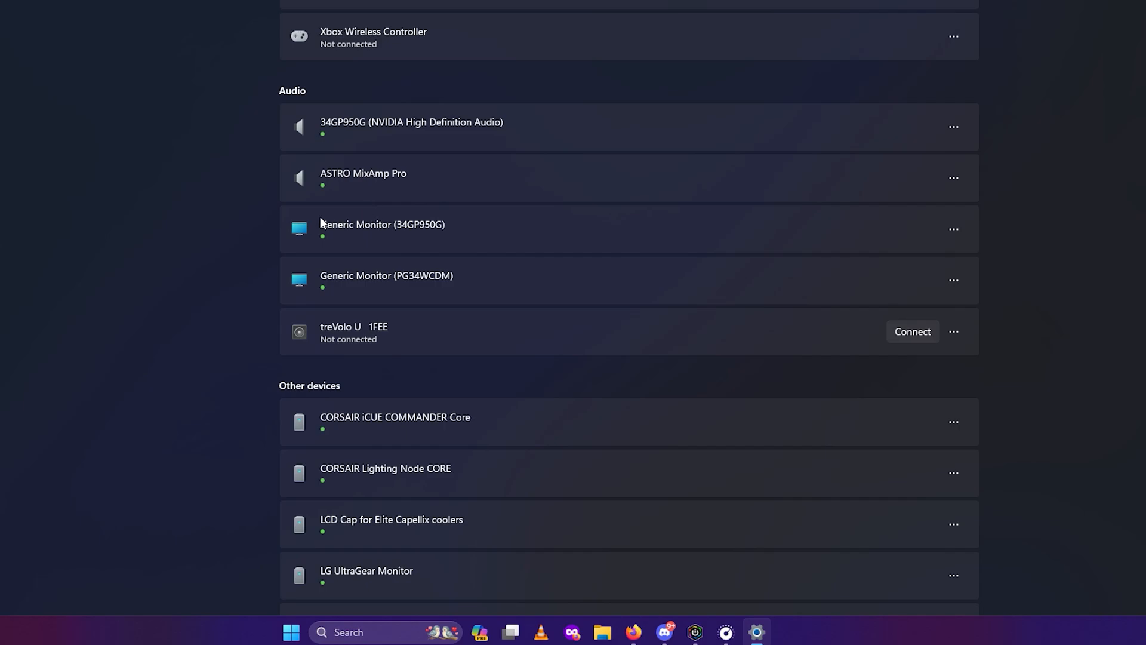
pyautogui.scroll(-3)
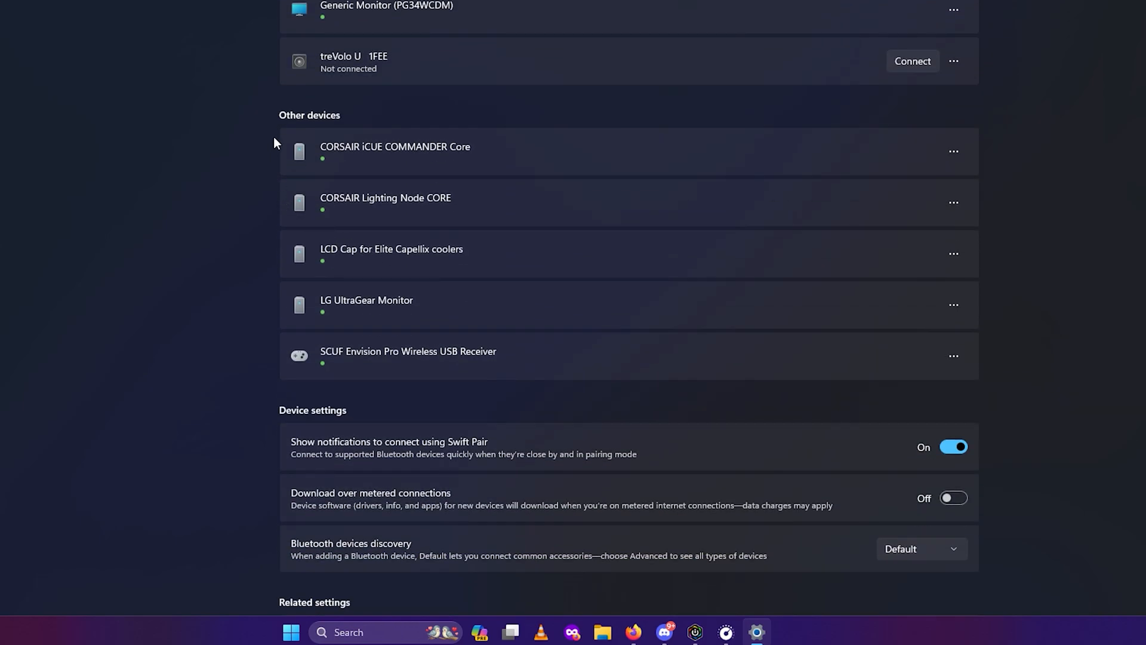
pyautogui.moveTo(276, 124)
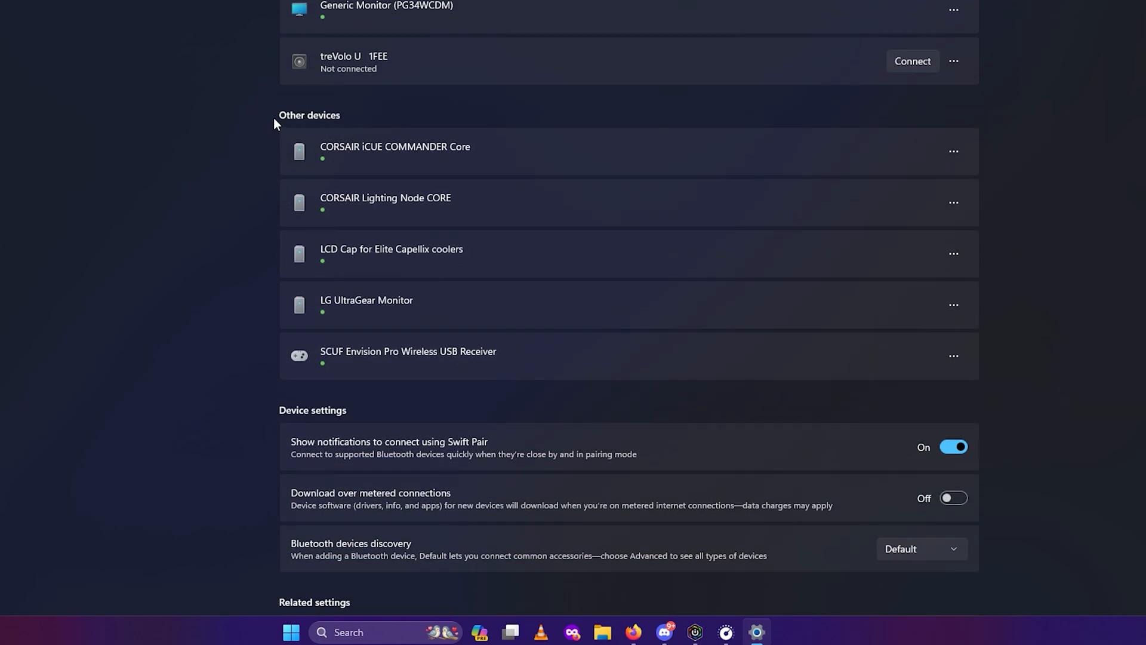
pyautogui.moveTo(344, 160)
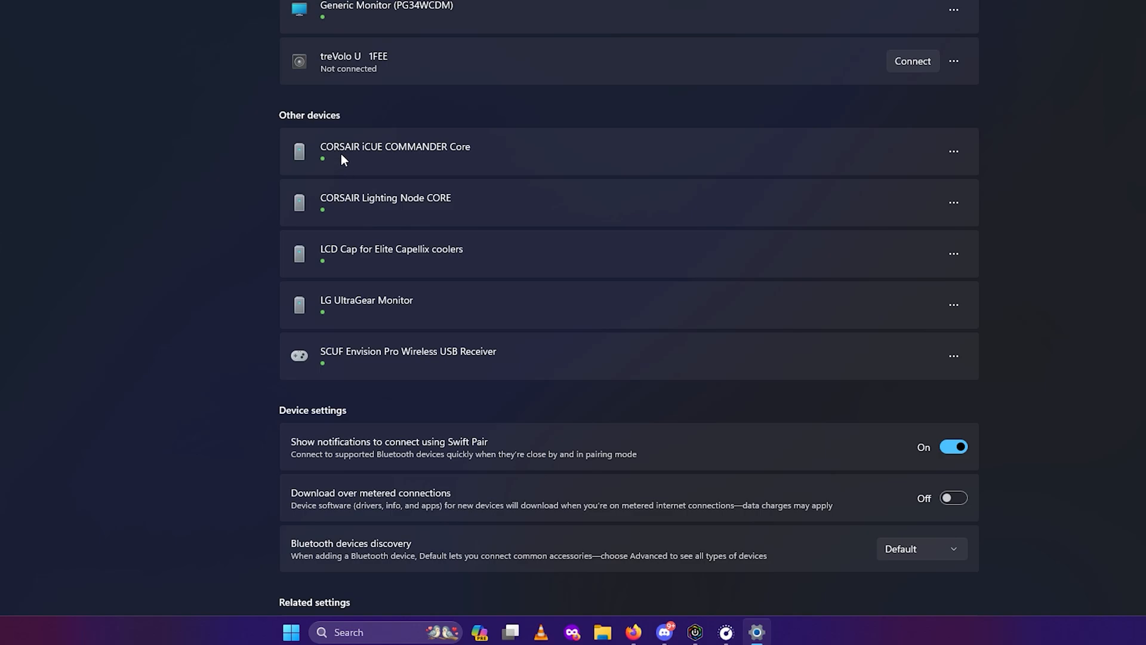
pyautogui.moveTo(331, 219)
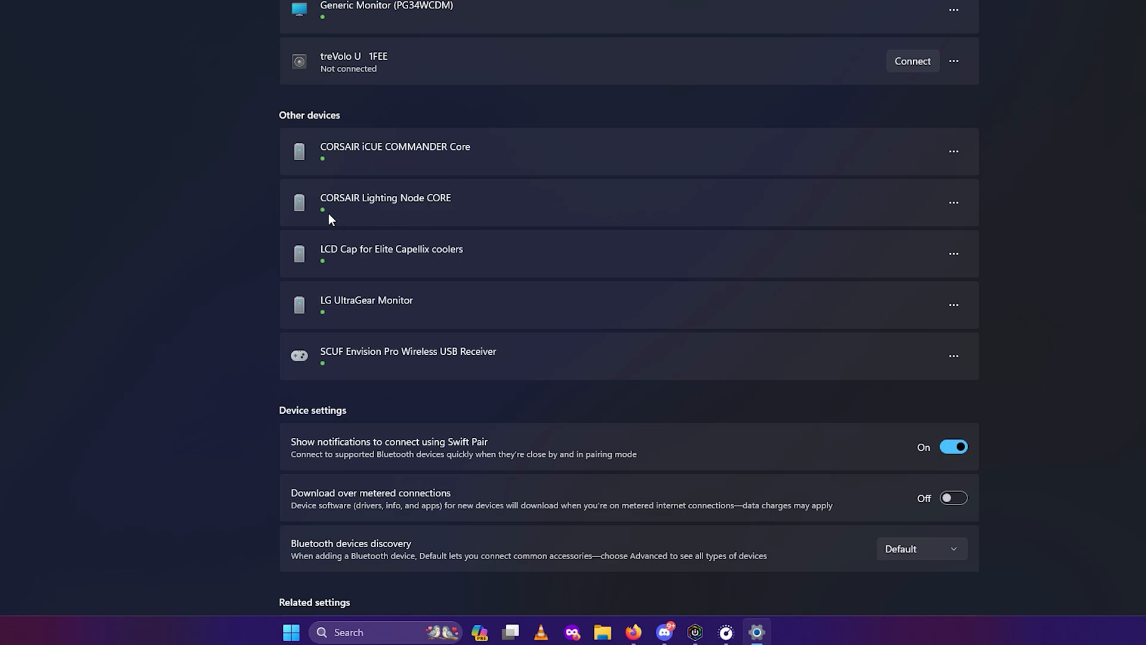
pyautogui.moveTo(358, 263)
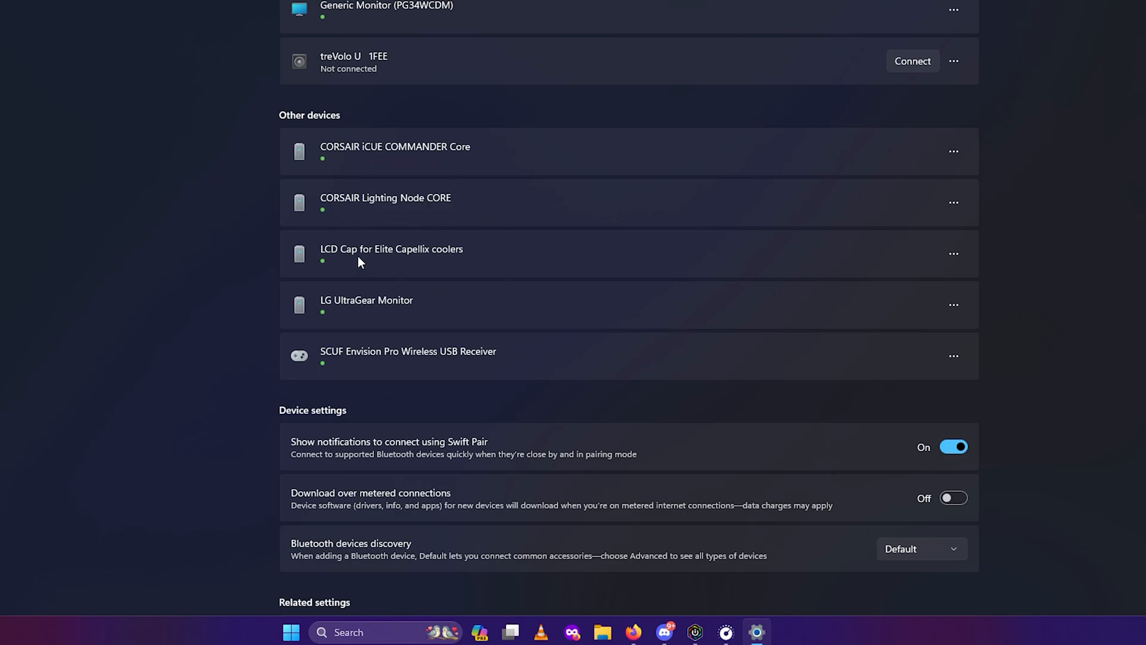
pyautogui.moveTo(455, 263)
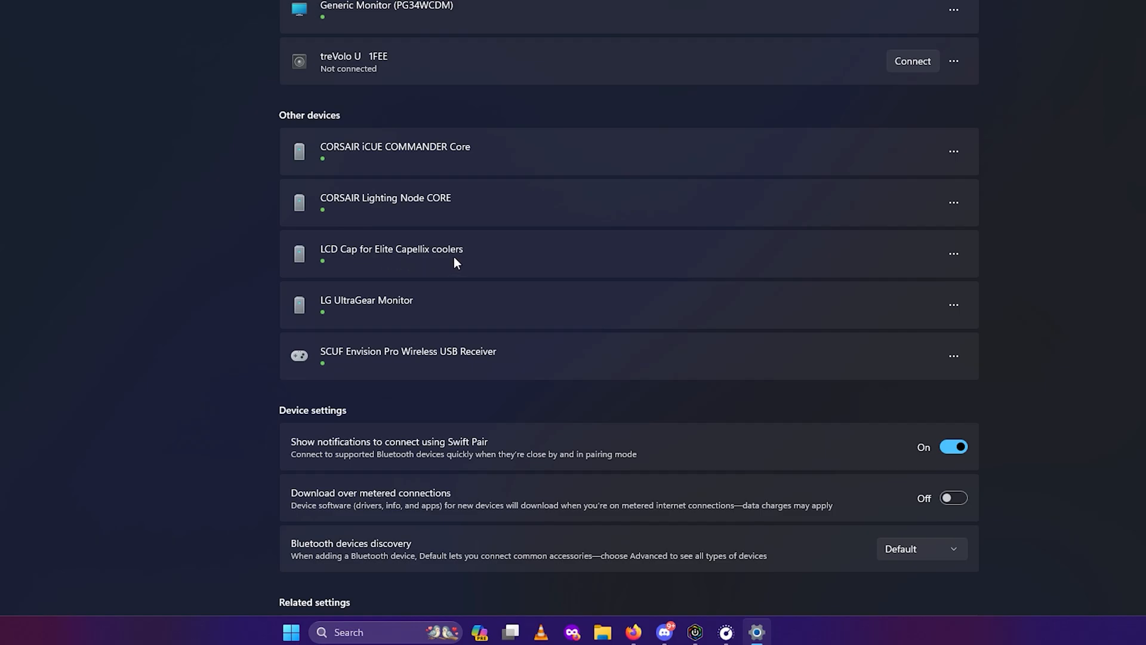
pyautogui.scroll(3)
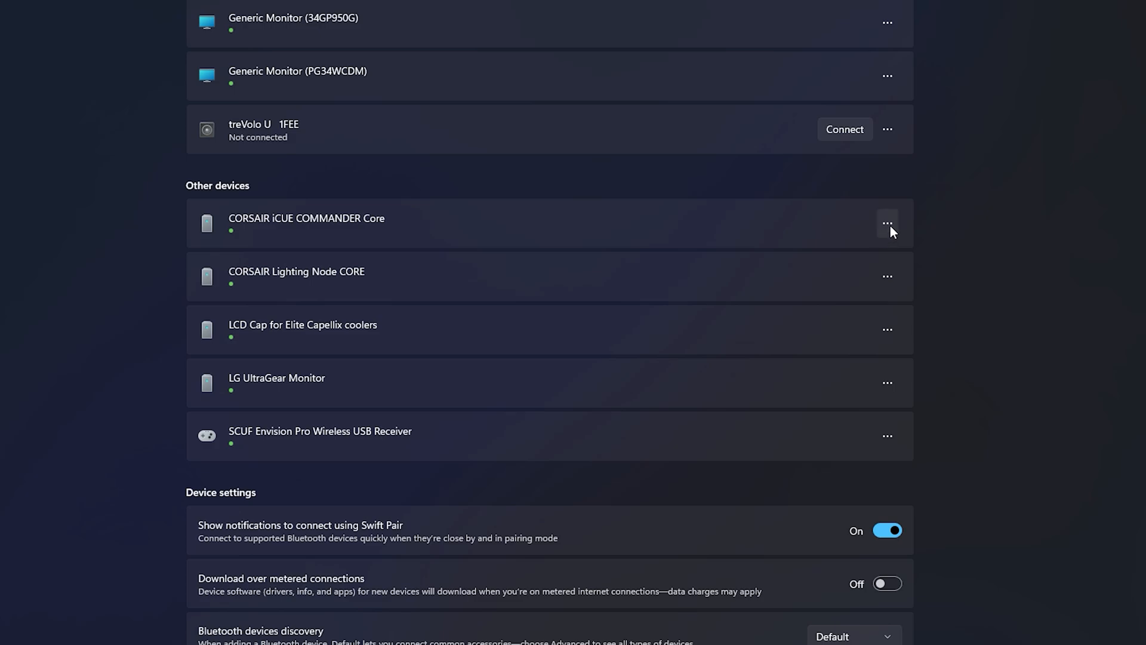
pyautogui.moveTo(889, 229)
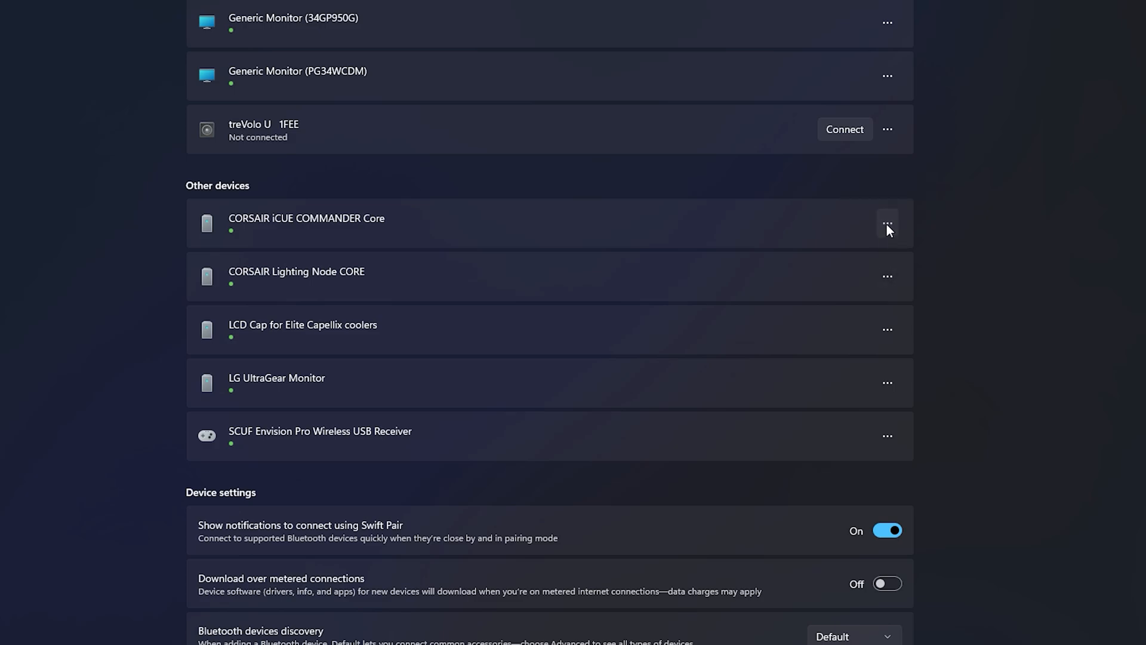
pyautogui.click(888, 222)
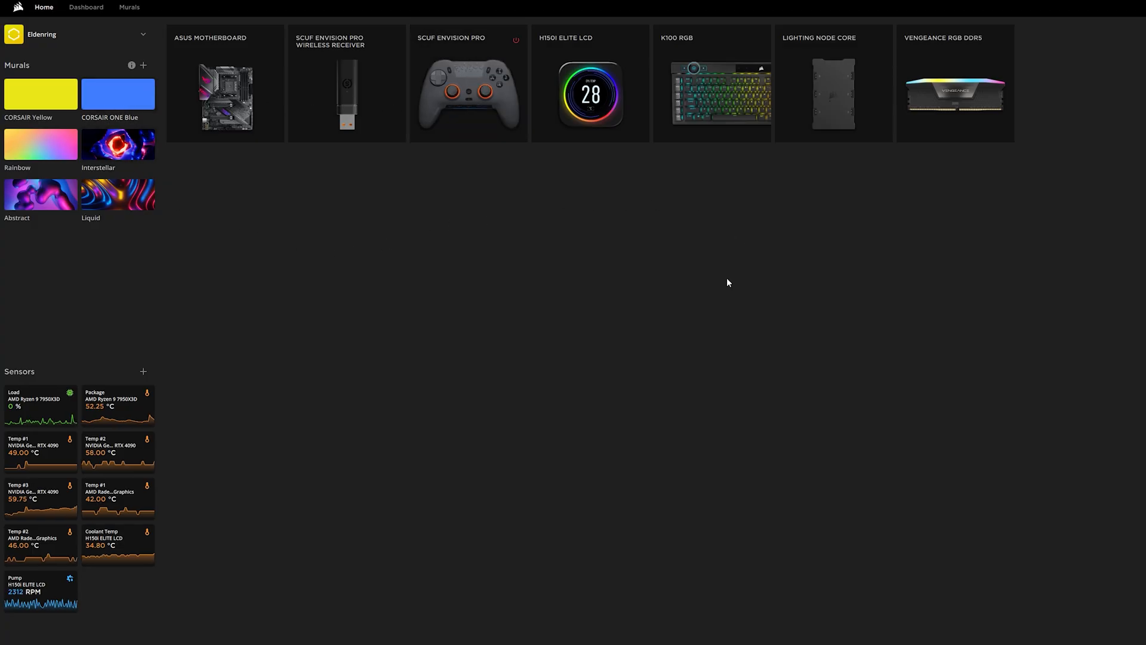
pyautogui.moveTo(655, 228)
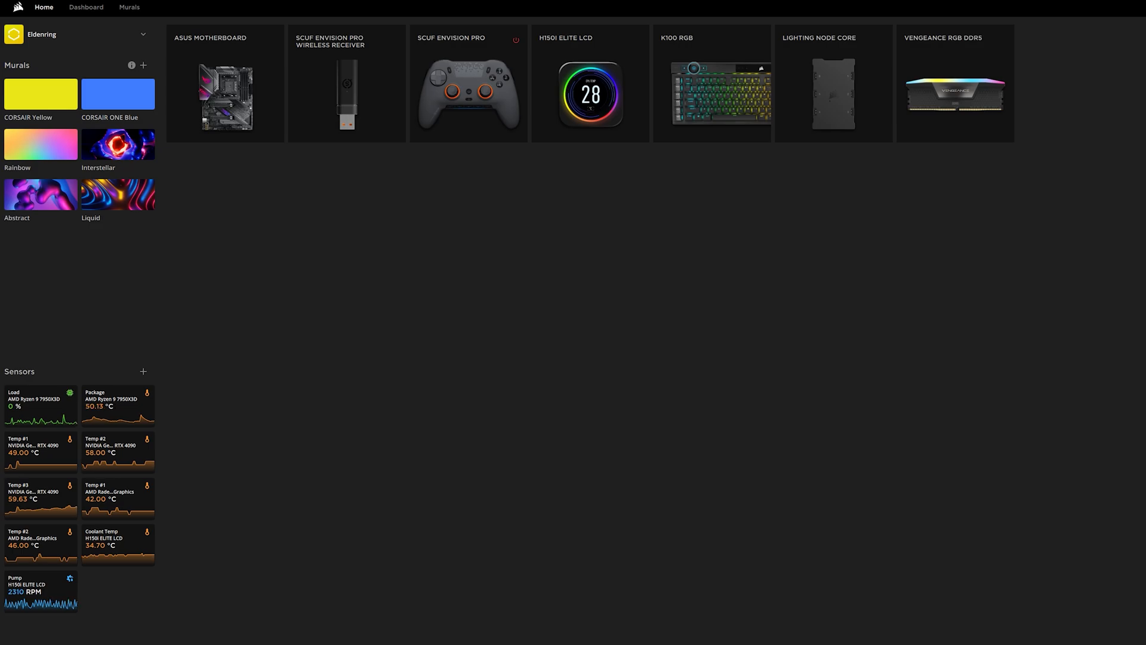
# - Bring iCUE's Home page forward to view the H150i ELITE LCD device tiles
pyautogui.click(496, 638)
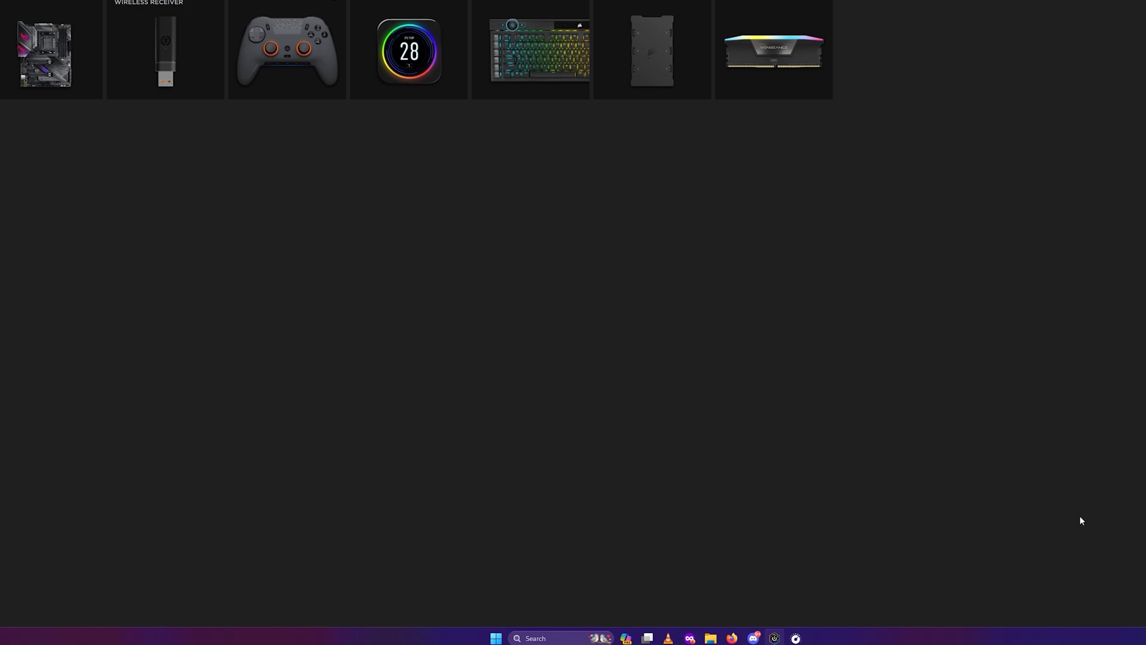
pyautogui.moveTo(1055, 532)
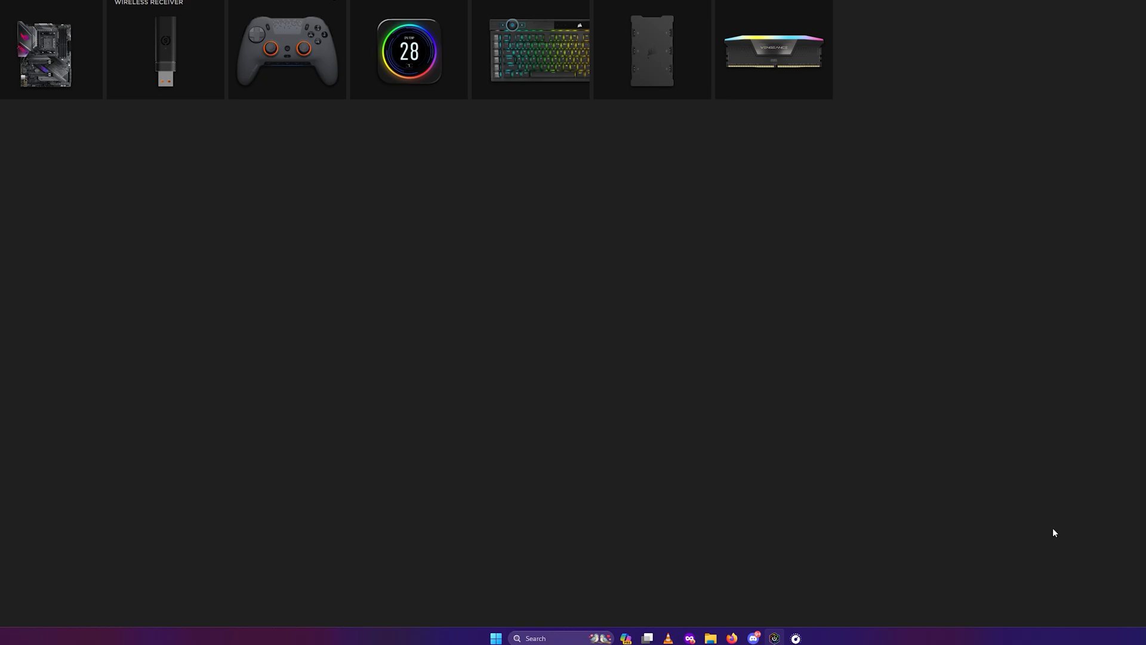
pyautogui.moveTo(857, 492)
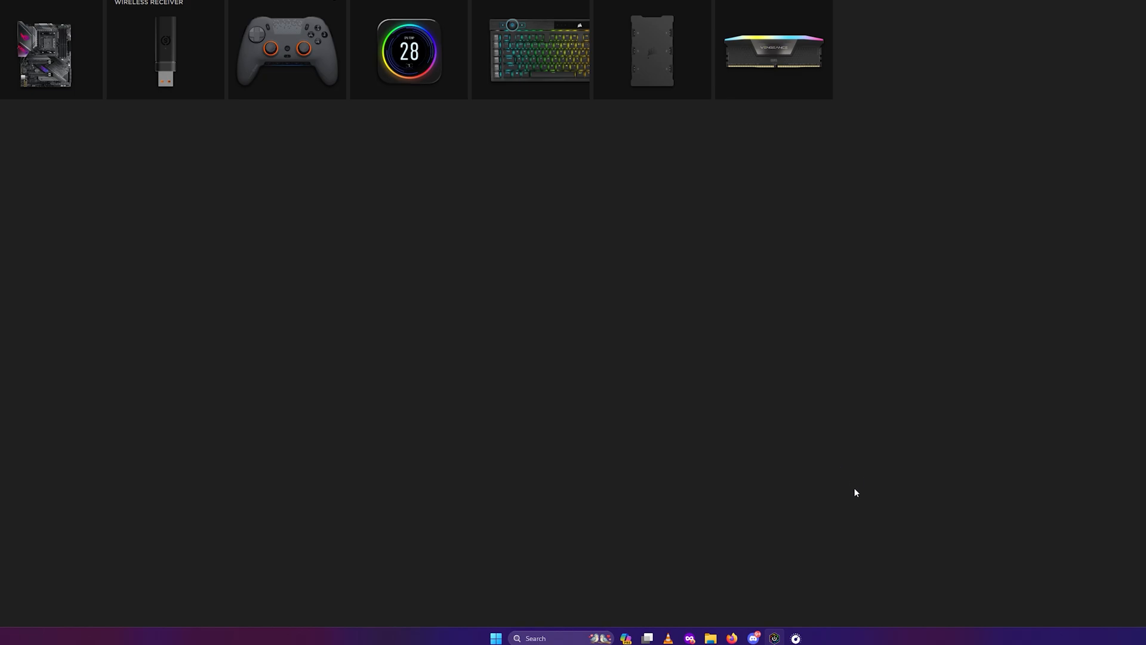
pyautogui.moveTo(58, 180)
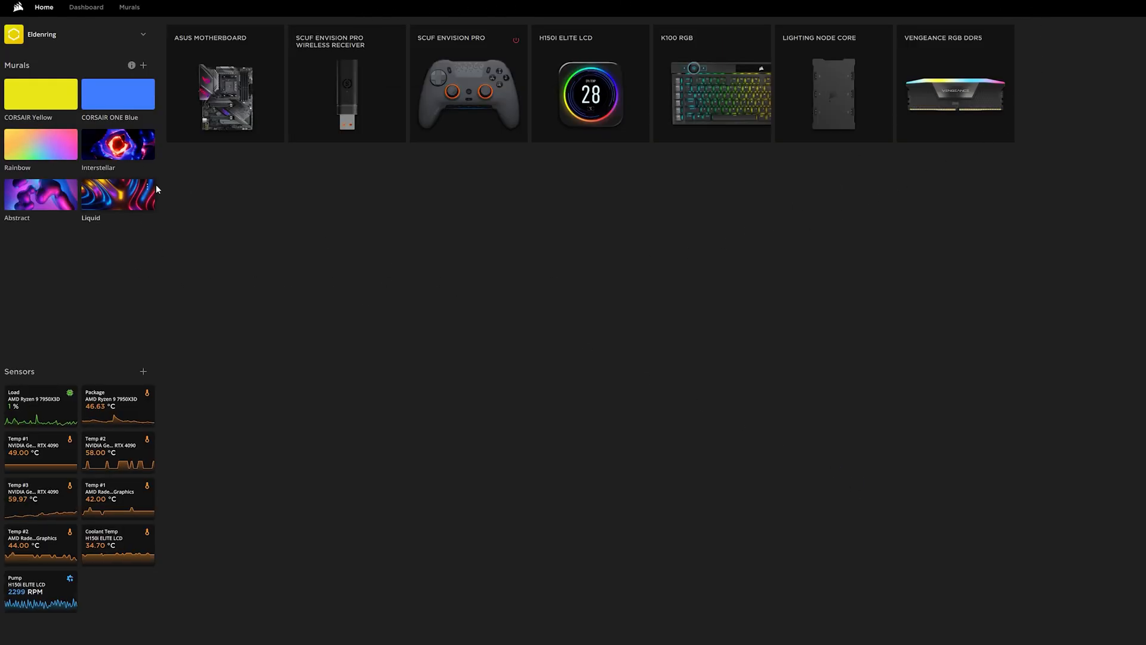
pyautogui.moveTo(606, 43)
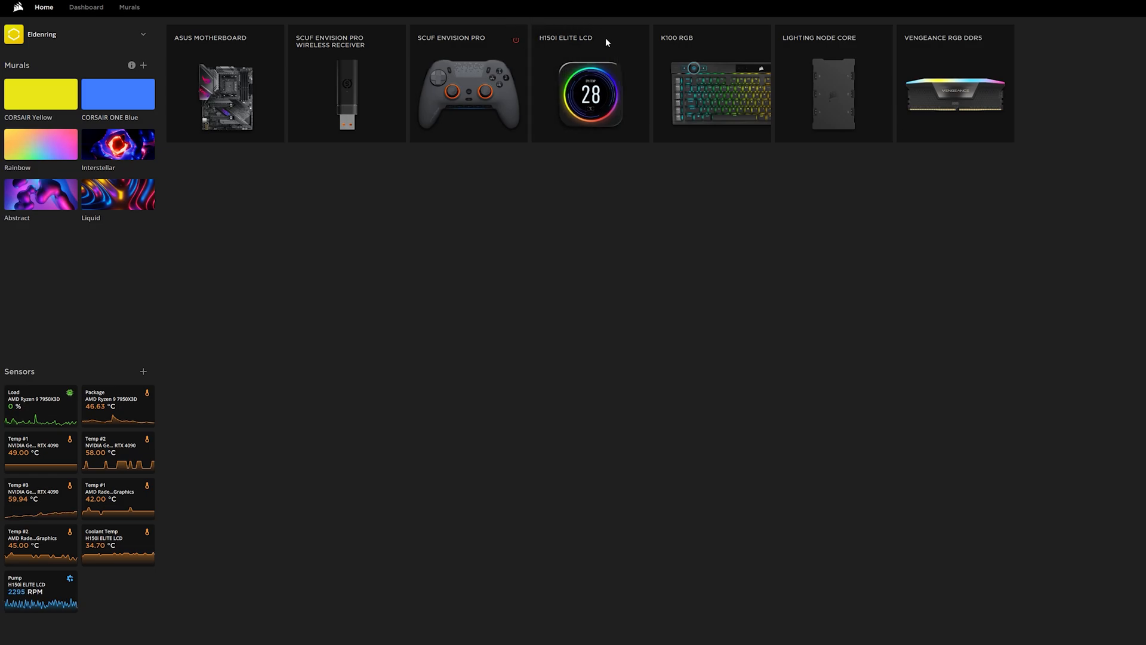
pyautogui.moveTo(481, 160)
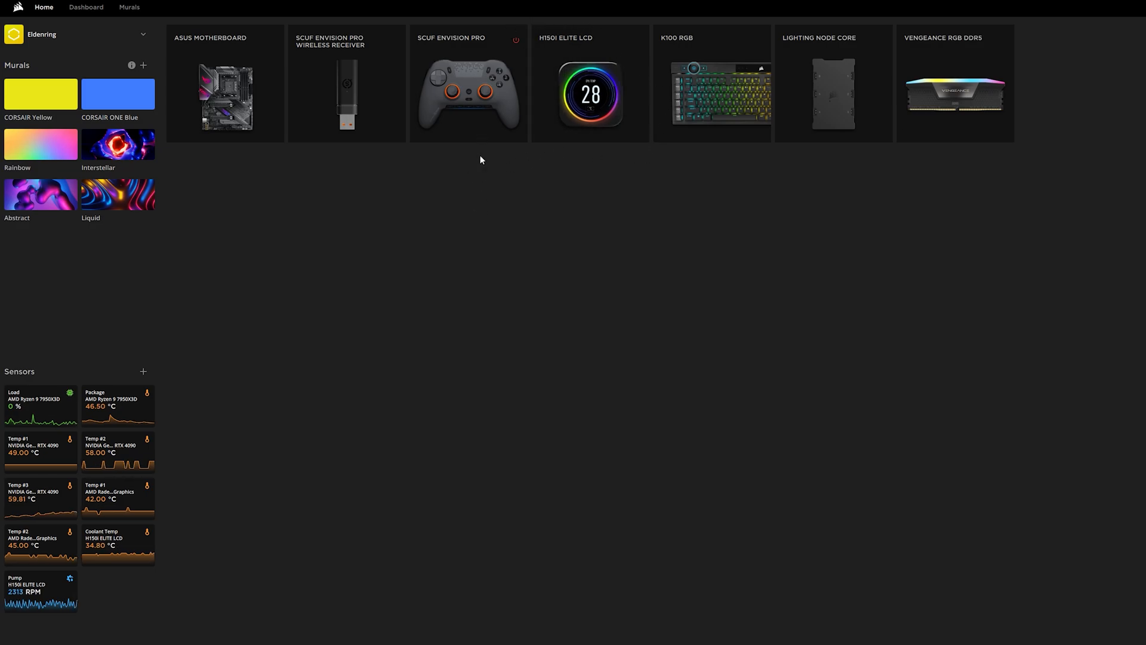
pyautogui.moveTo(637, 86)
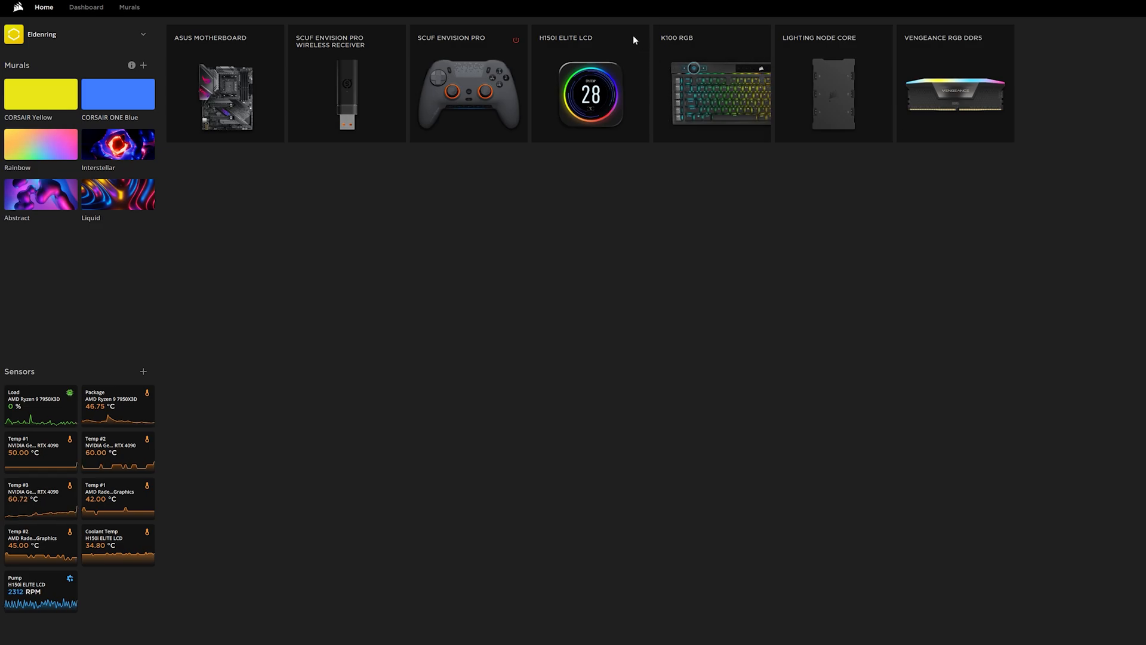
# - Open the H150i ELITE LCD tile's menu of settings categories
pyautogui.click(566, 38)
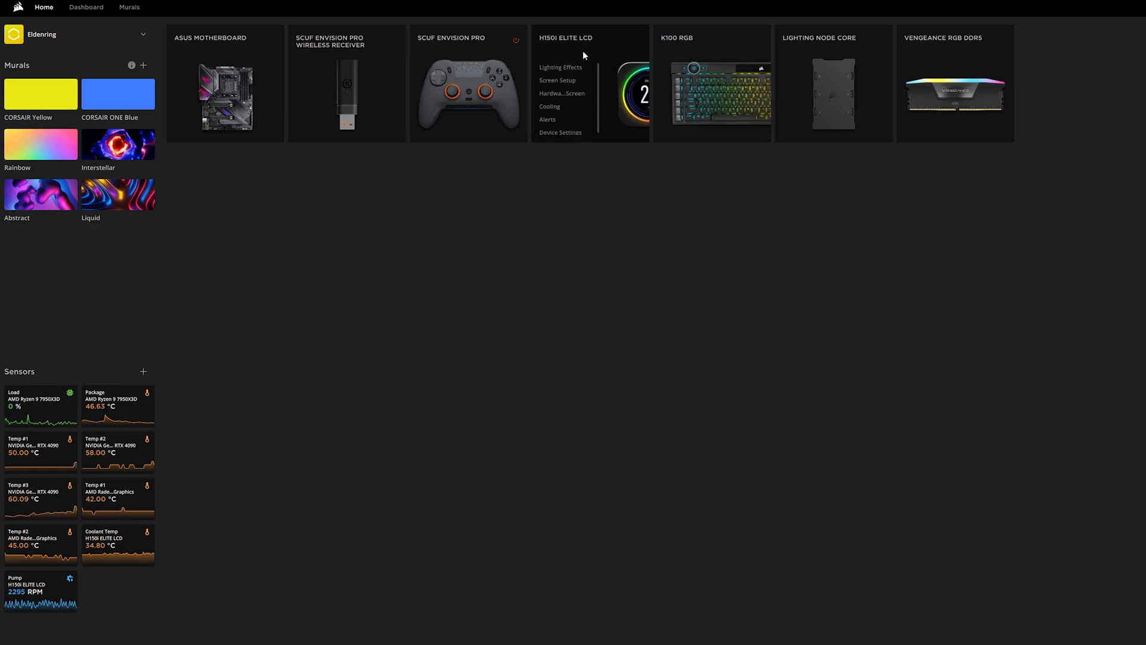
pyautogui.moveTo(599, 46)
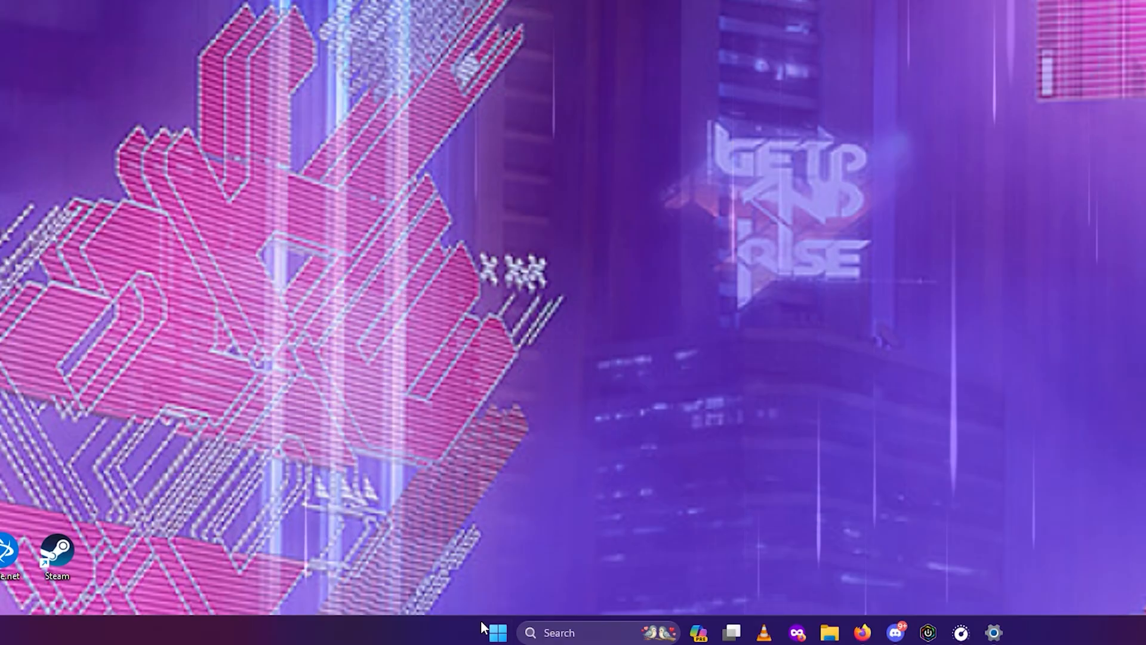
# - Search 'device Manager' and scroll the Devices page to the Corsair entries under Other devices
pyautogui.write('device Manager')
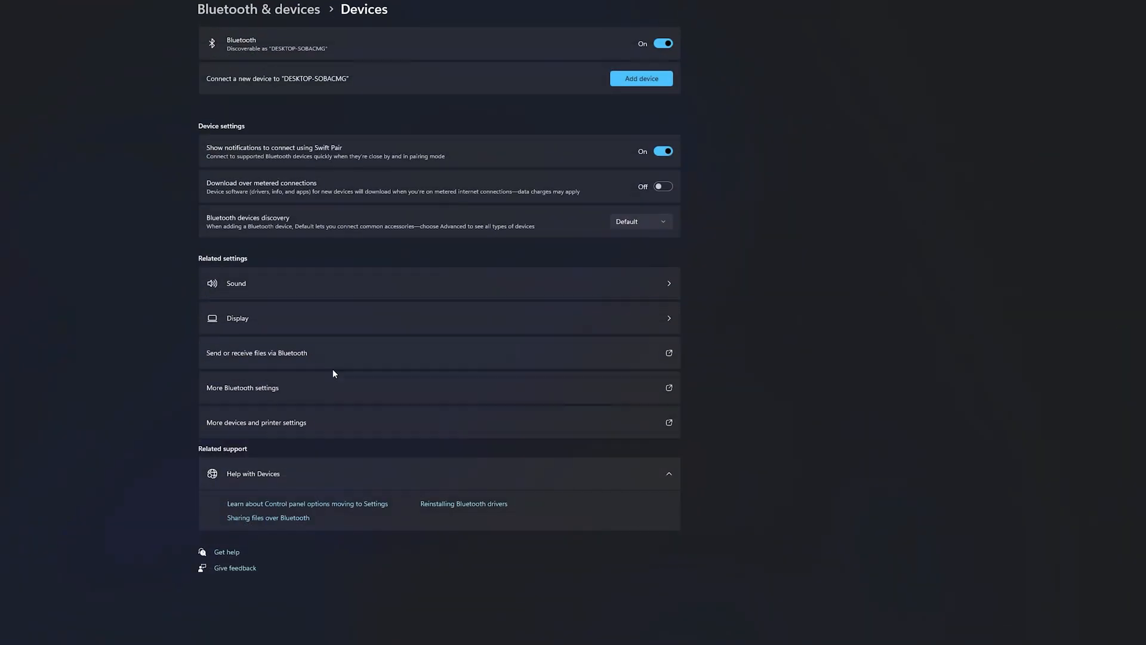
pyautogui.scroll(3)
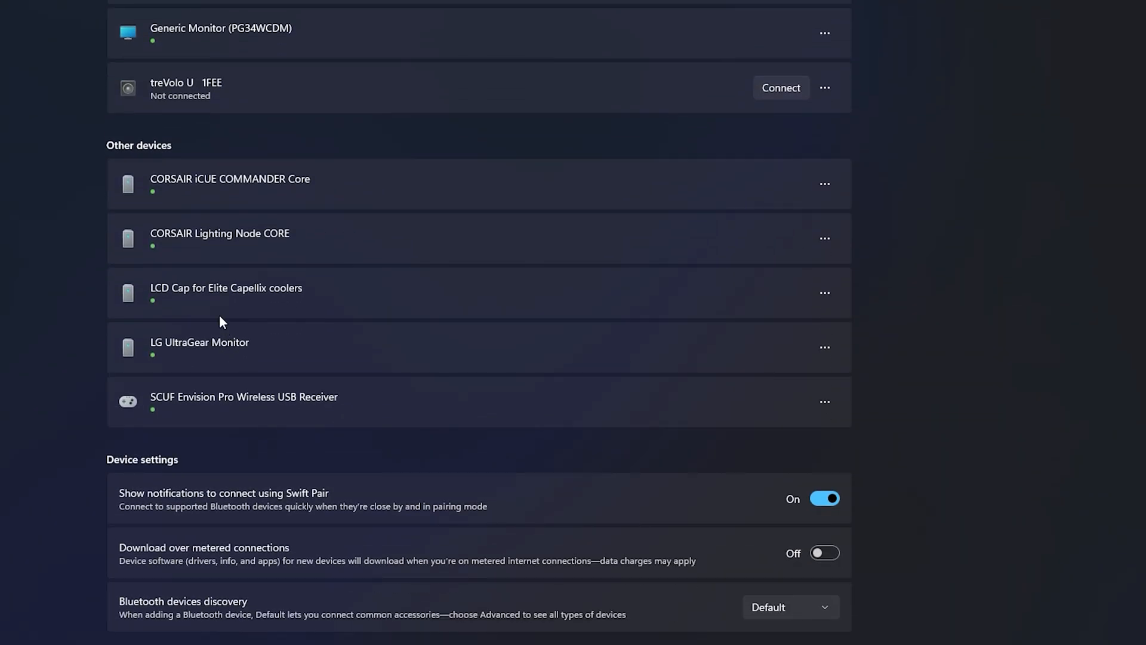
pyautogui.moveTo(160, 104)
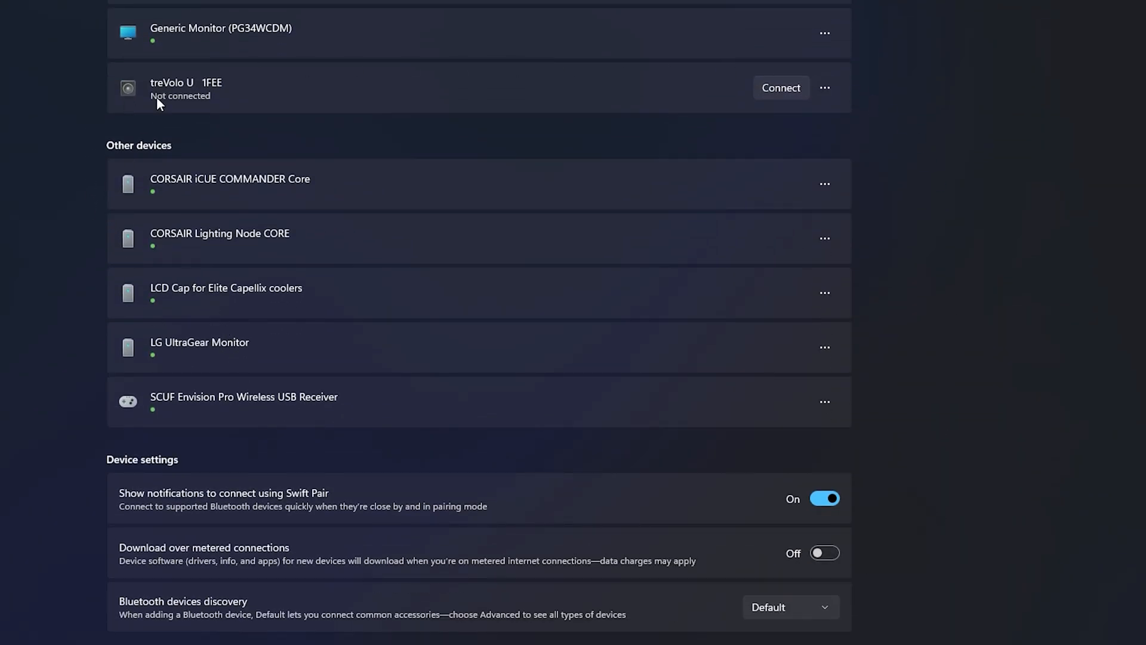
pyautogui.moveTo(237, 316)
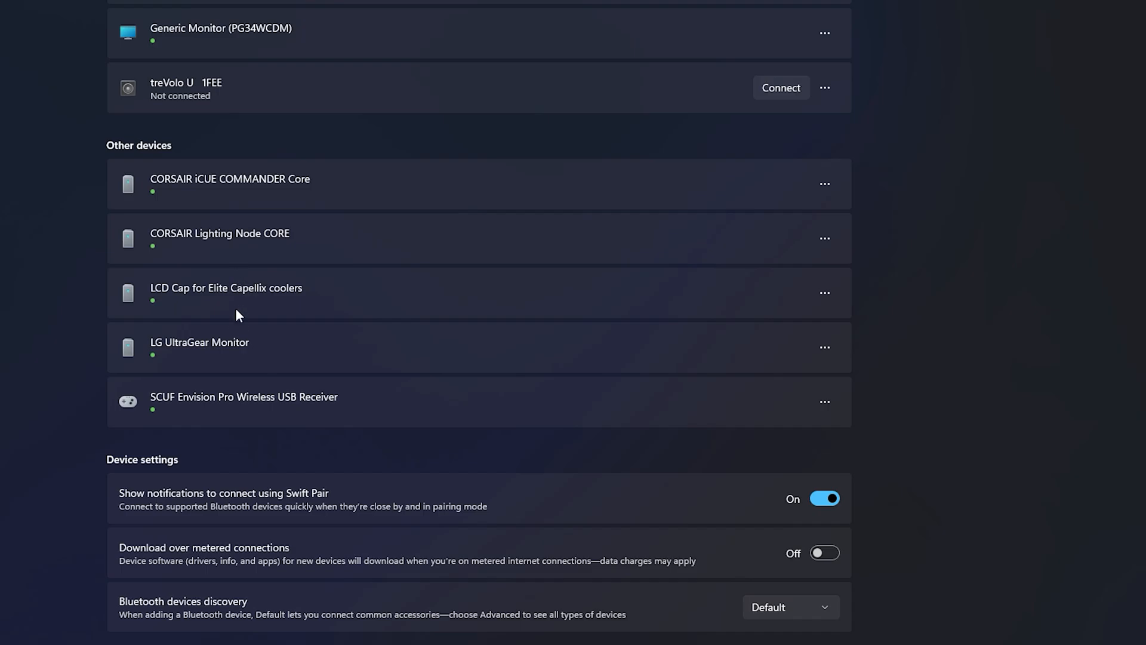
pyautogui.moveTo(800, 316)
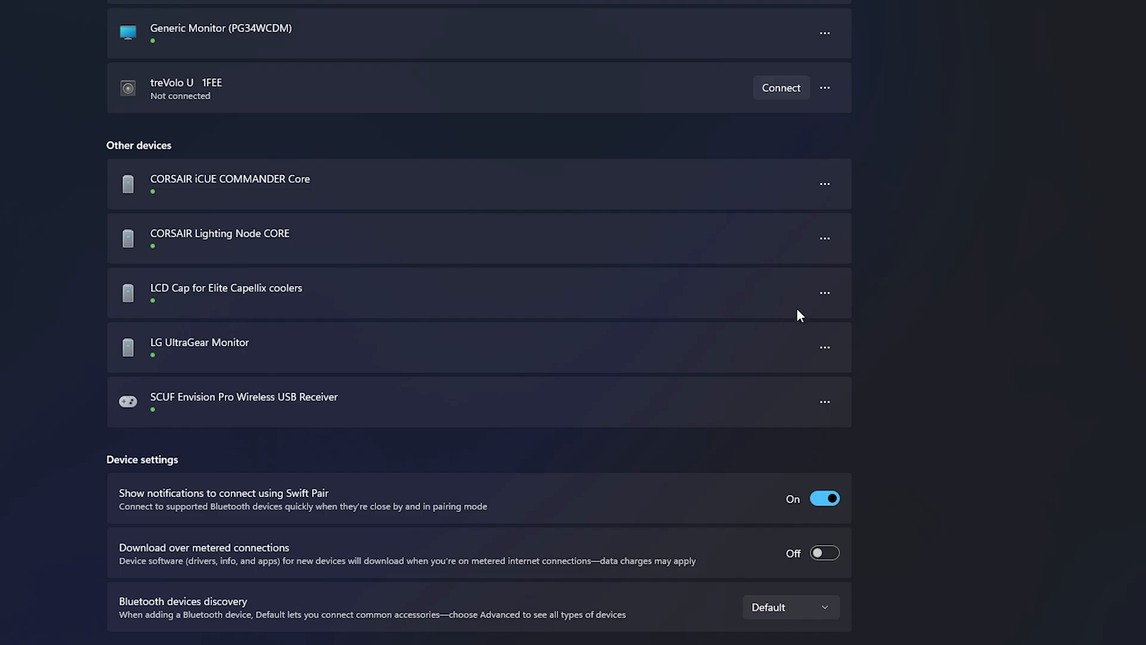
pyautogui.scroll(-3)
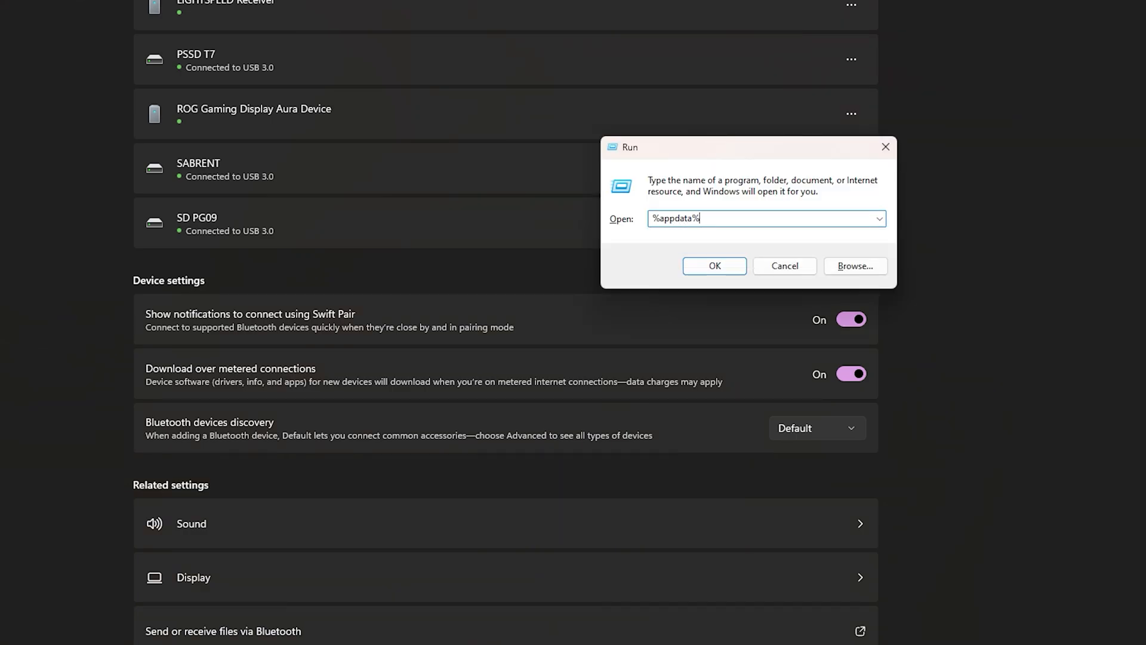
pyautogui.click(714, 265)
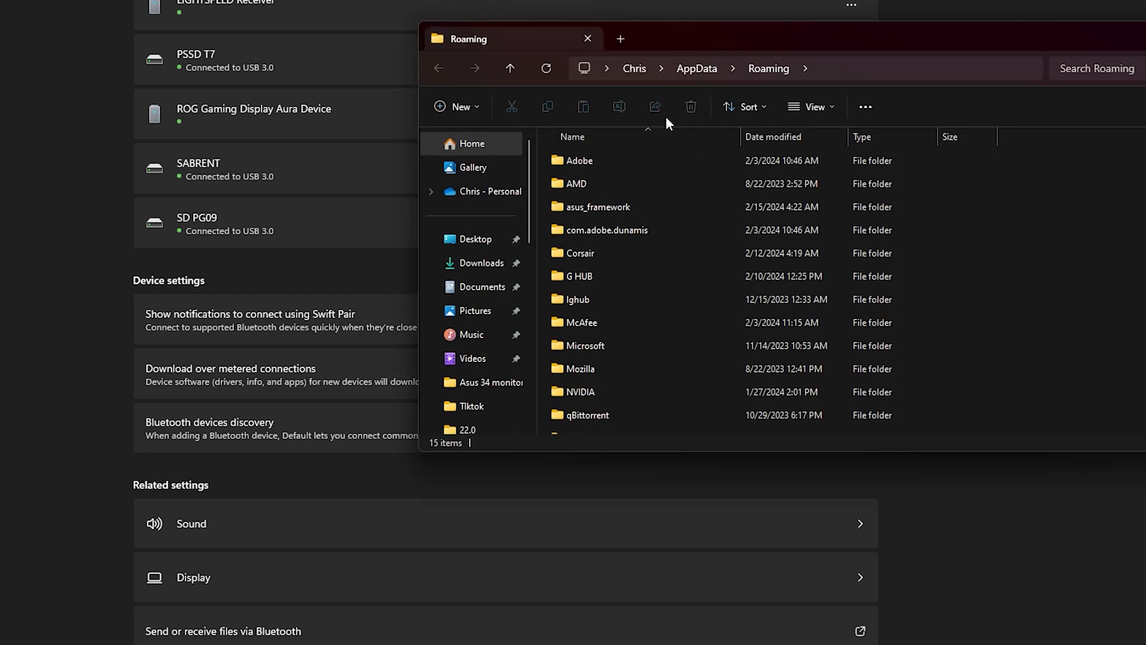
pyautogui.rightClick(580, 254)
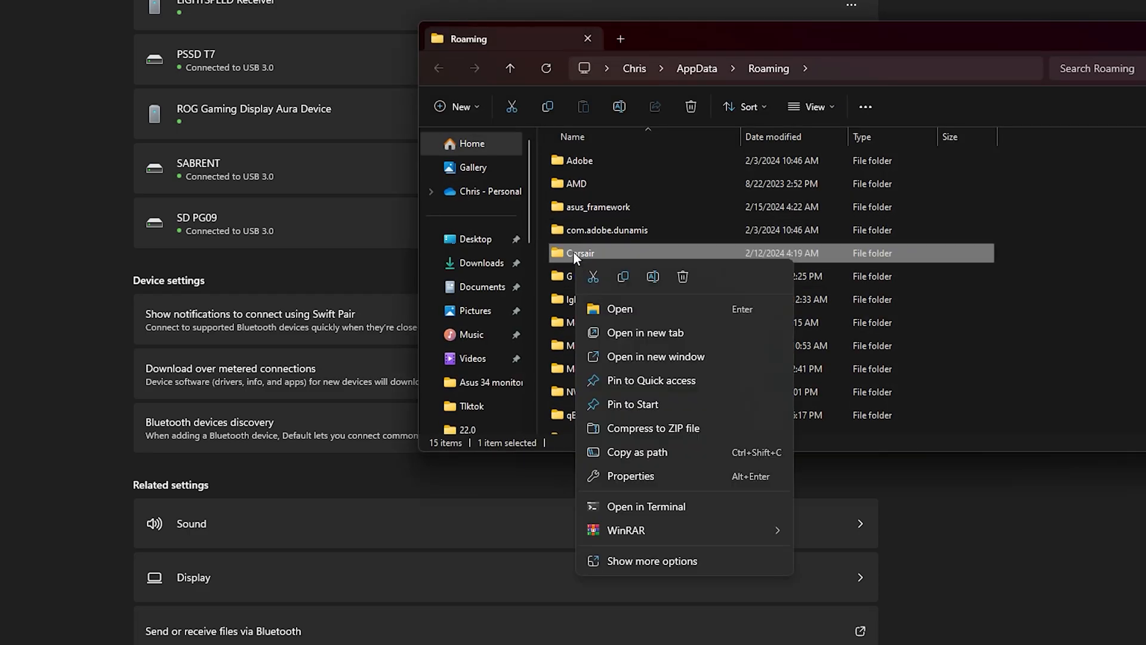
pyautogui.moveTo(683, 276)
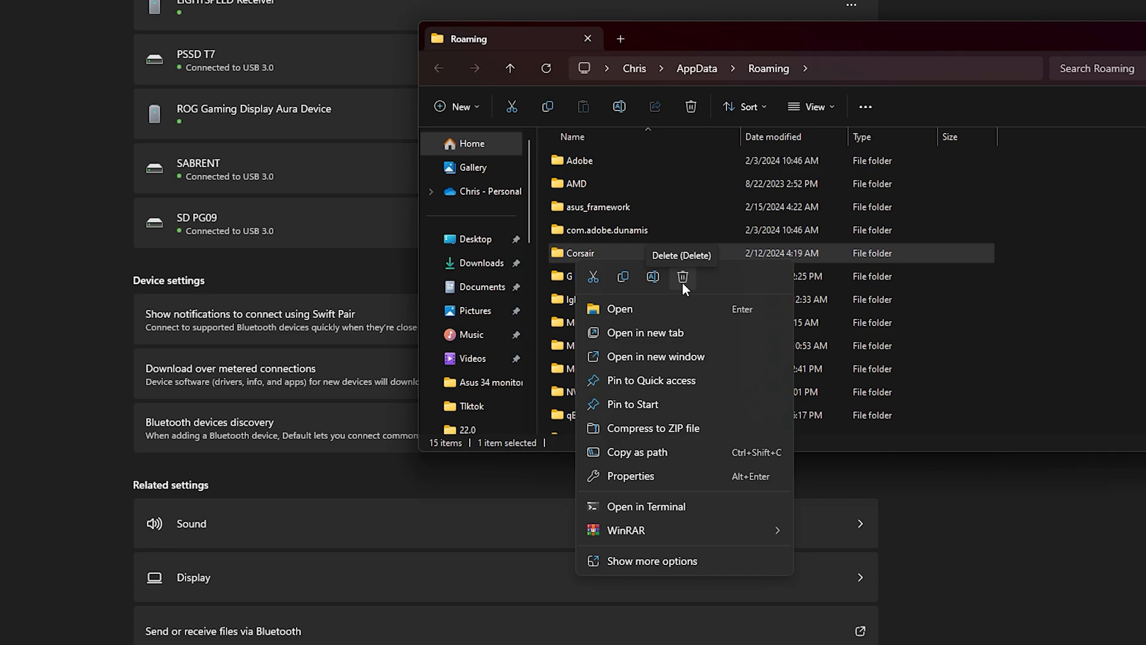
pyautogui.click(683, 277)
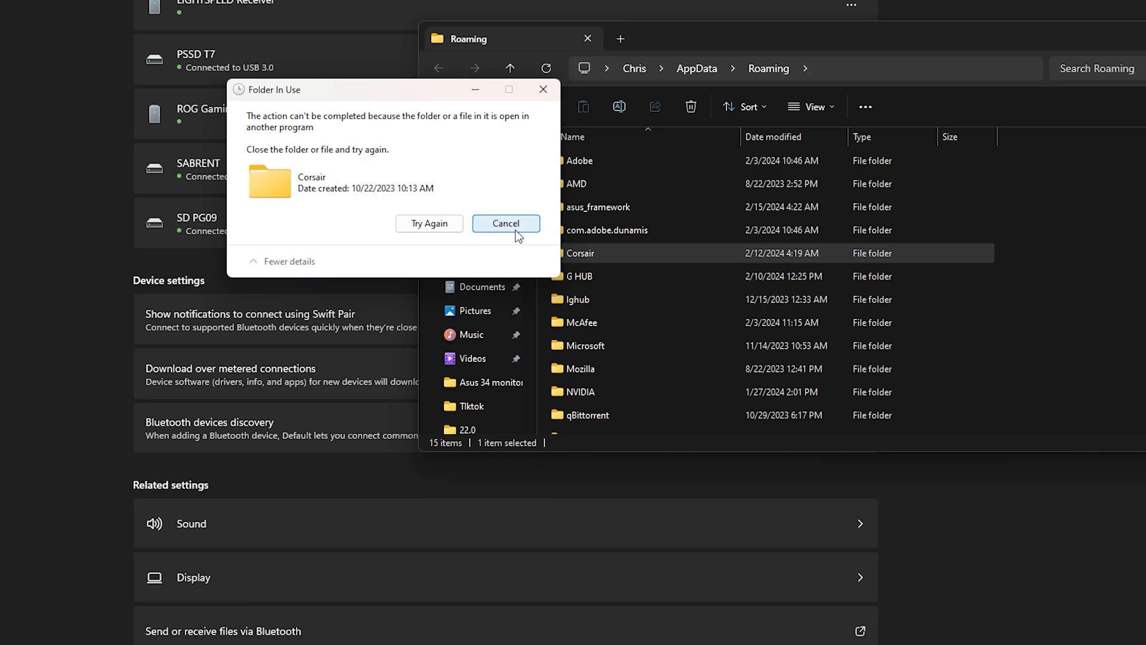
pyautogui.moveTo(539, 235)
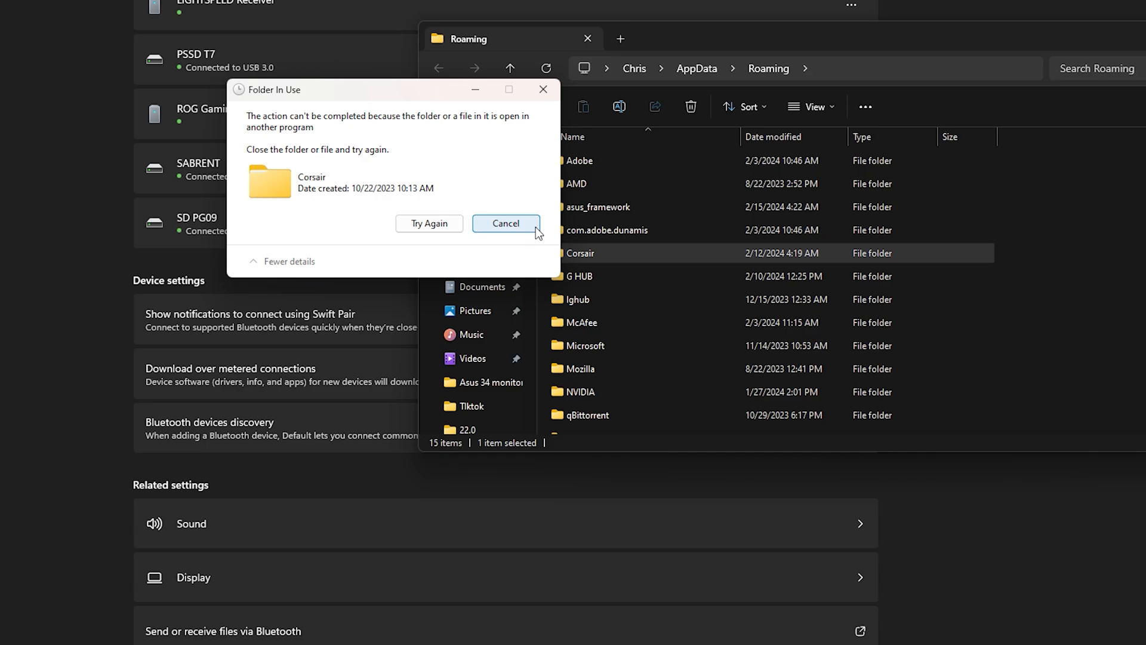
pyautogui.moveTo(509, 230)
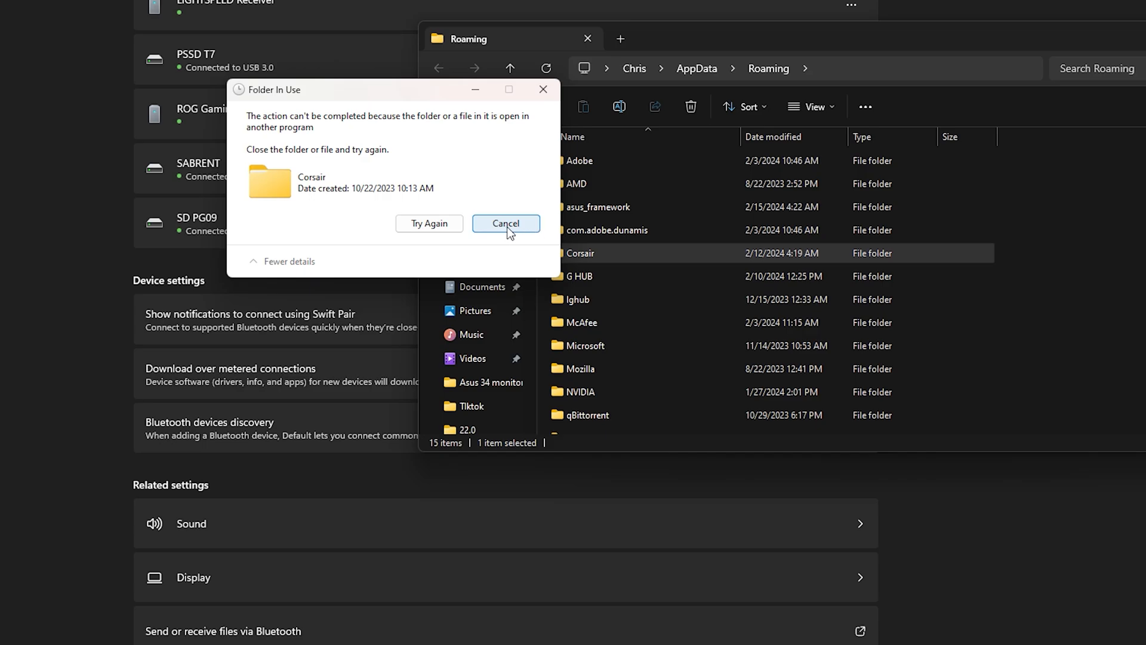
pyautogui.moveTo(544, 211)
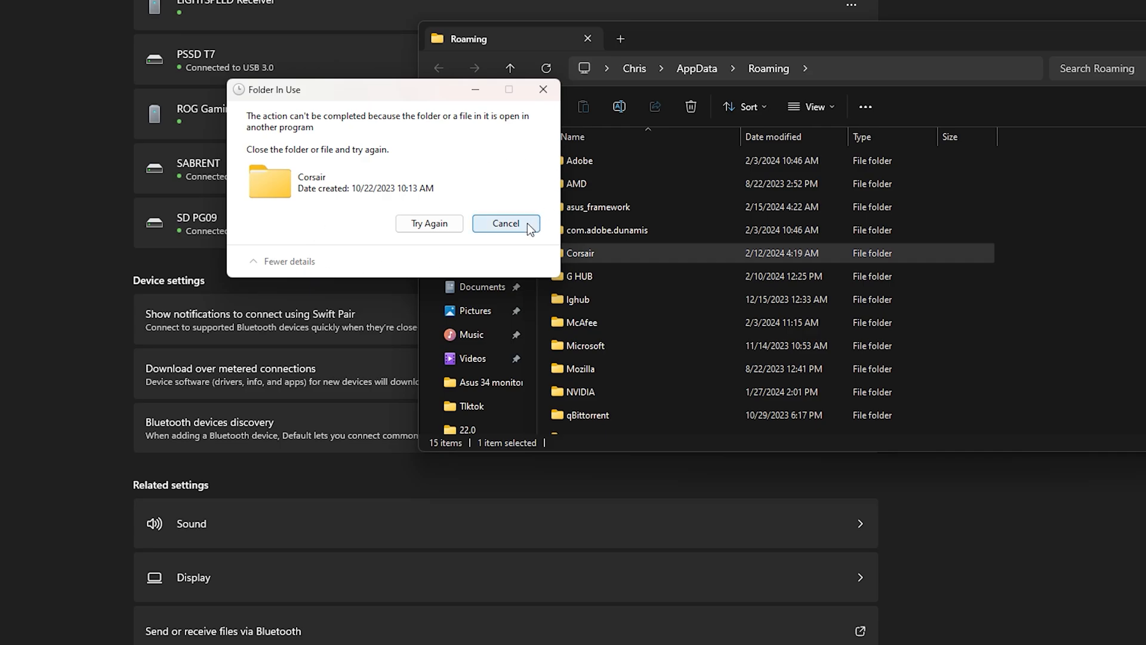
pyautogui.click(505, 223)
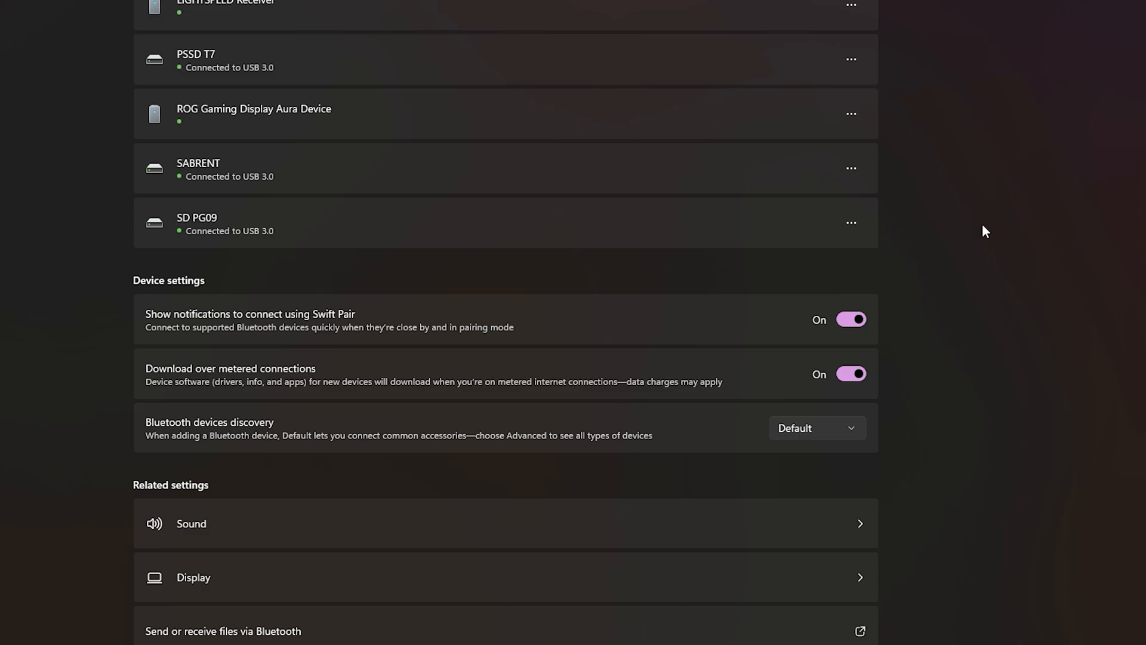
pyautogui.moveTo(984, 231)
pyautogui.write('%appdata%')
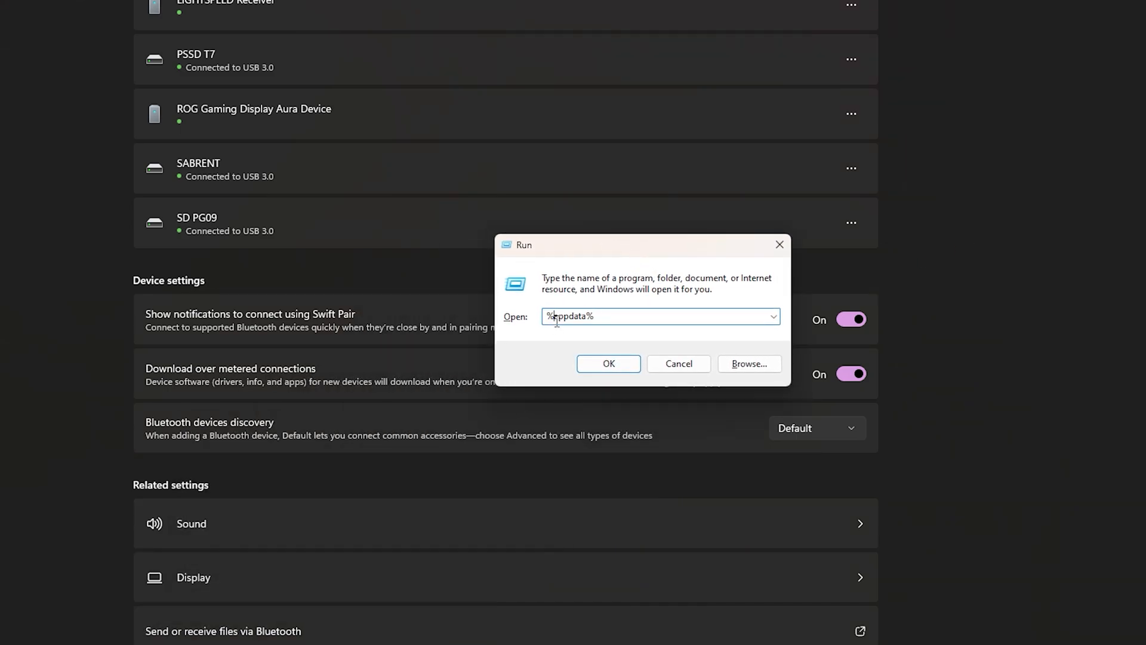
pyautogui.click(607, 364)
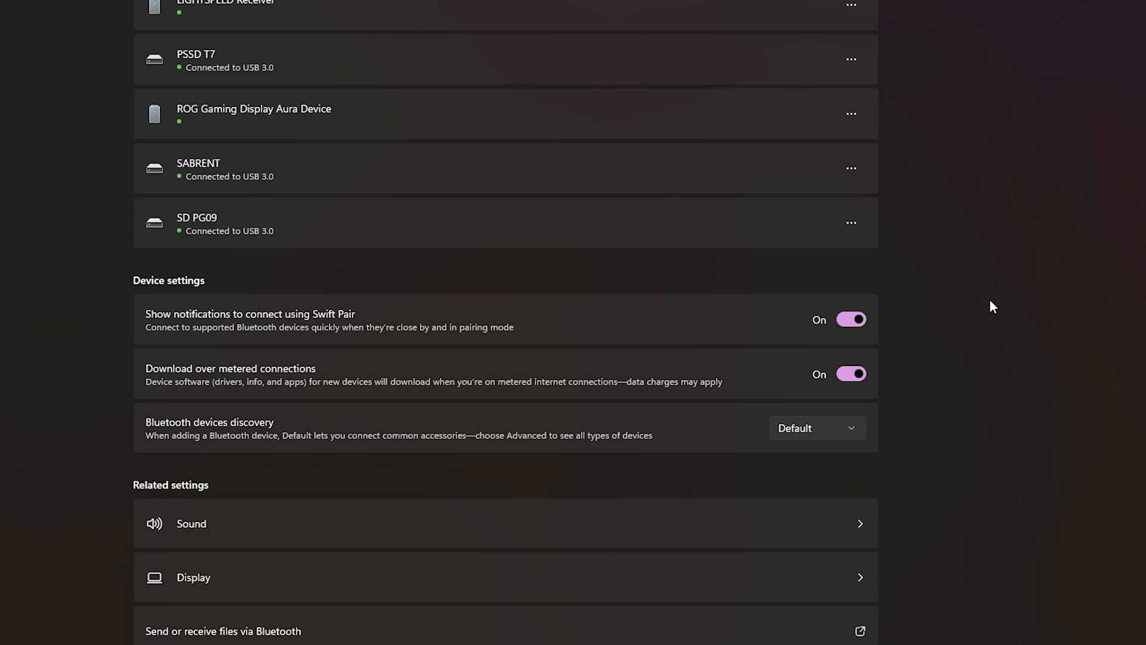
pyautogui.moveTo(960, 315)
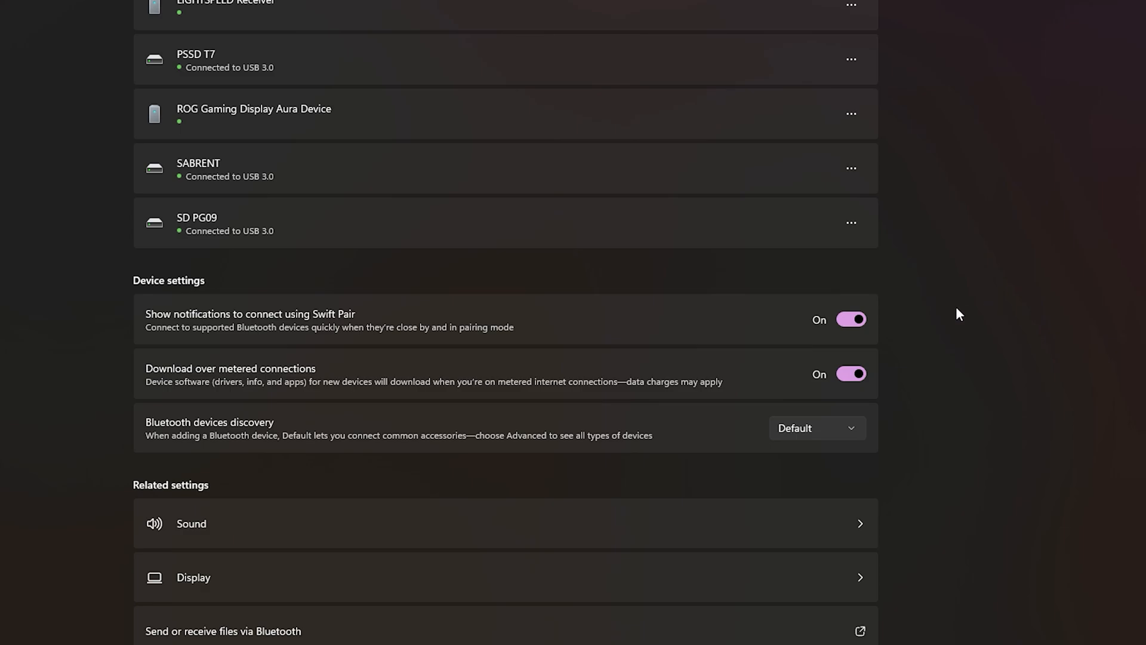
pyautogui.moveTo(935, 320)
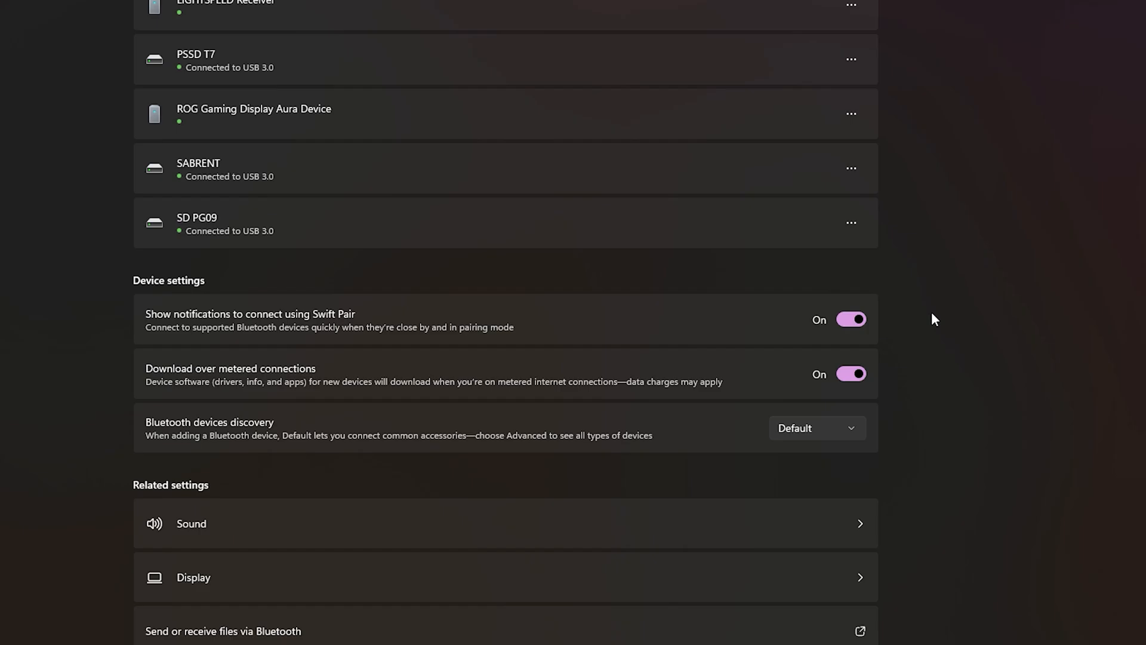
pyautogui.moveTo(932, 346)
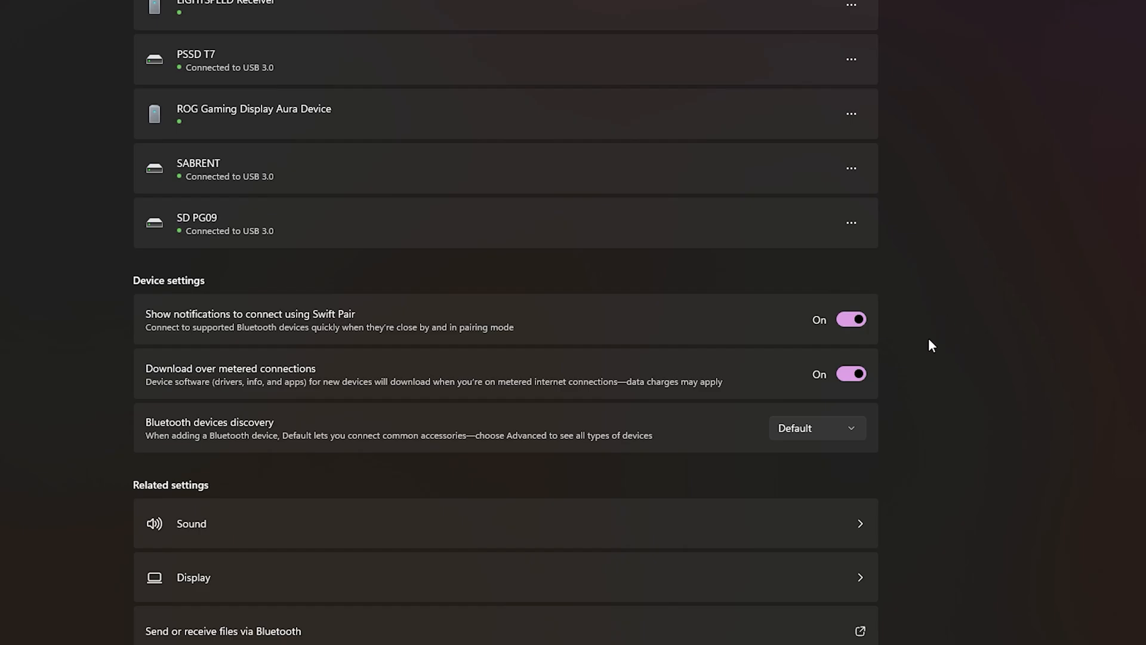
pyautogui.moveTo(940, 395)
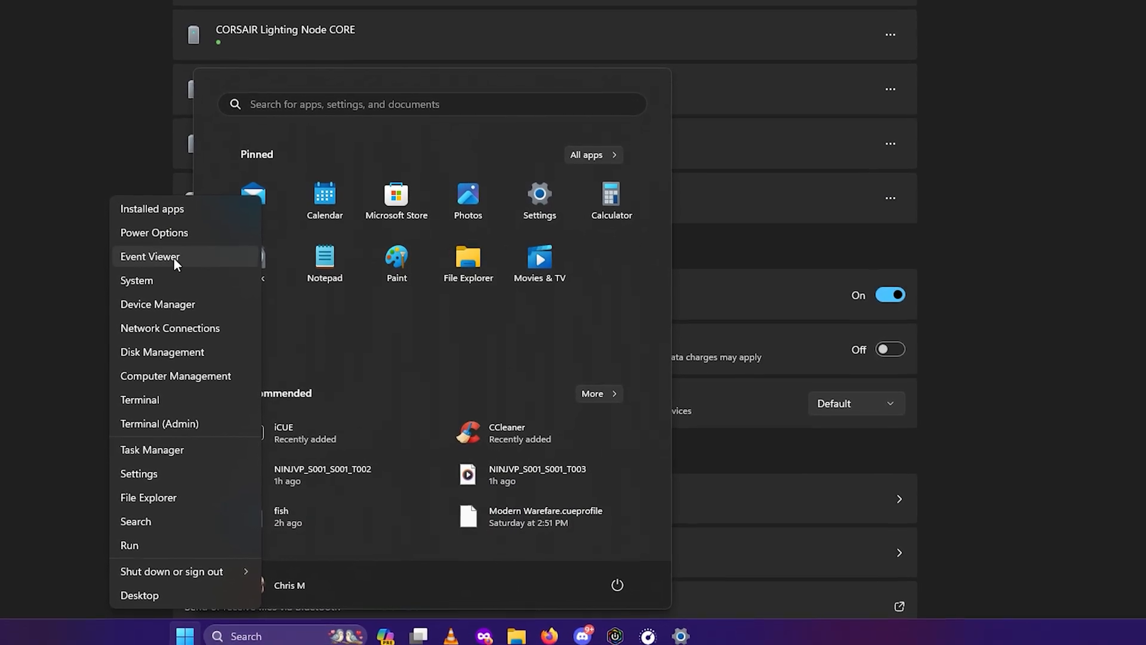
# - Open Installed apps and locate Corsair iCUE5 Software
pyautogui.click(151, 209)
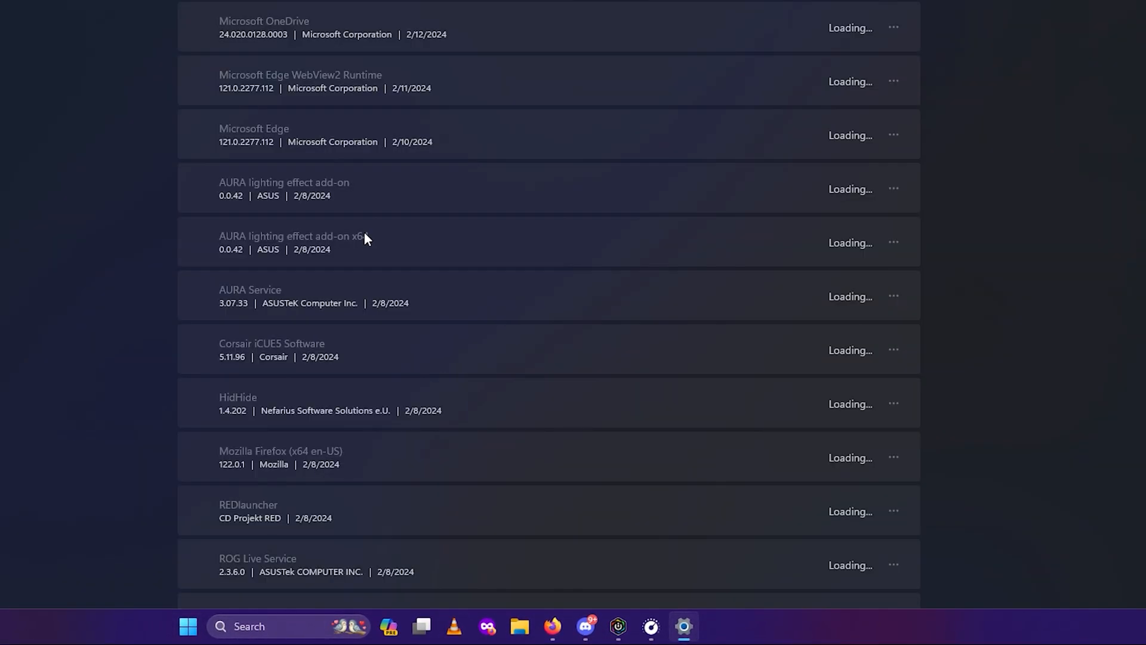
pyautogui.scroll(3)
pyautogui.write('icue')
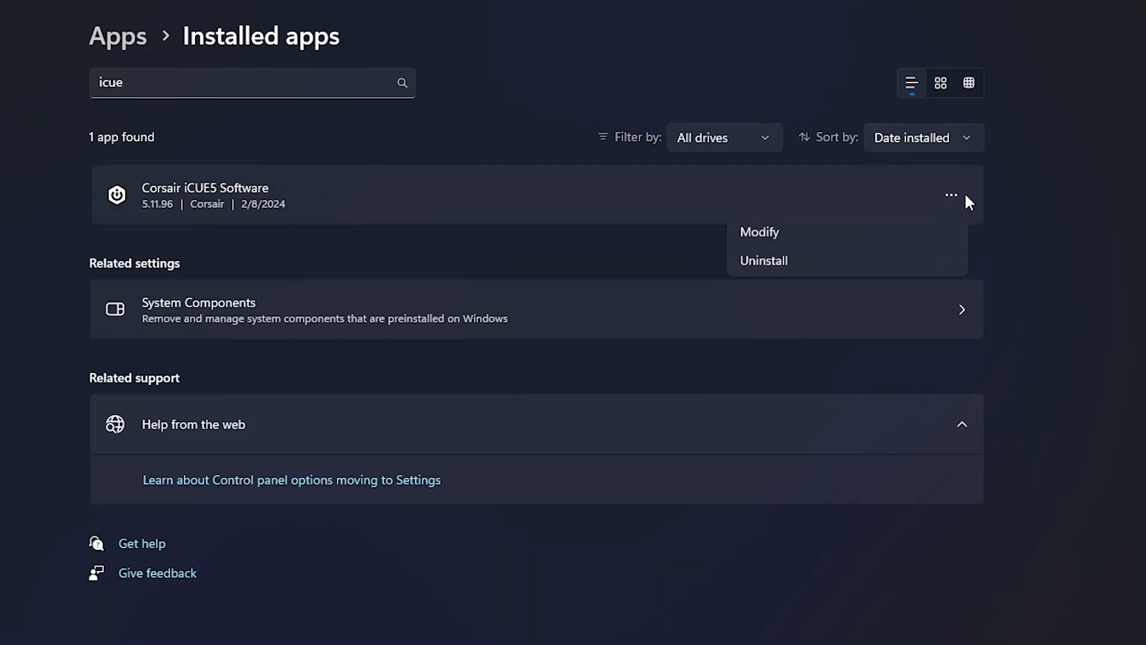
pyautogui.moveTo(833, 270)
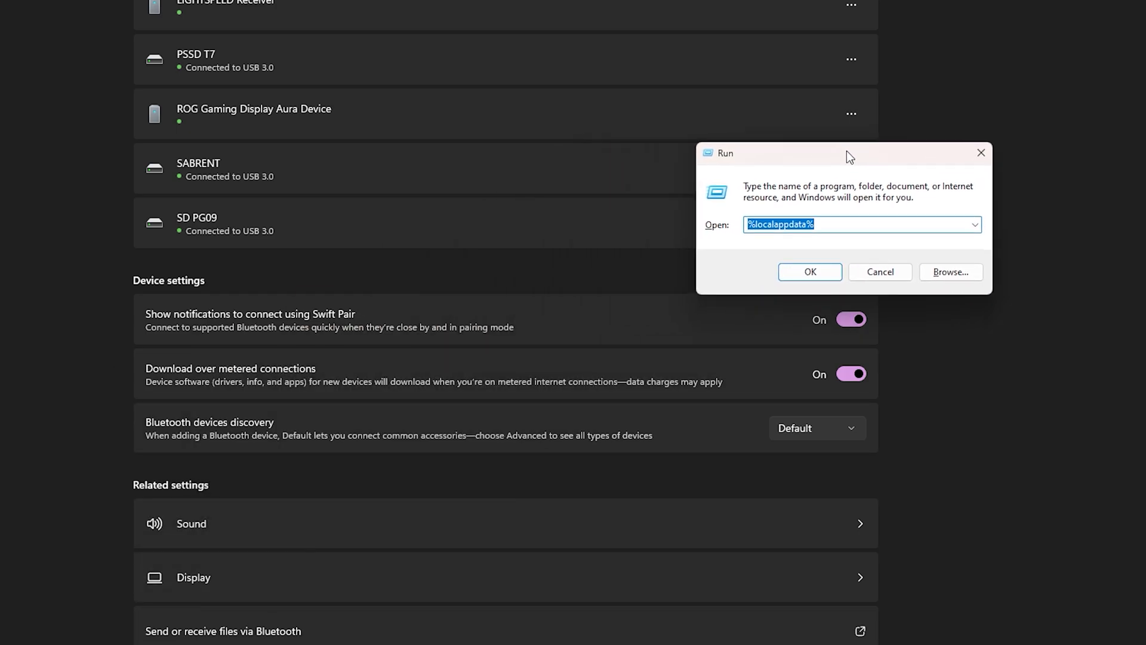
# - Open C:\Program Files through Run and bring up actions for the Corsair folder
pyautogui.write('c:')
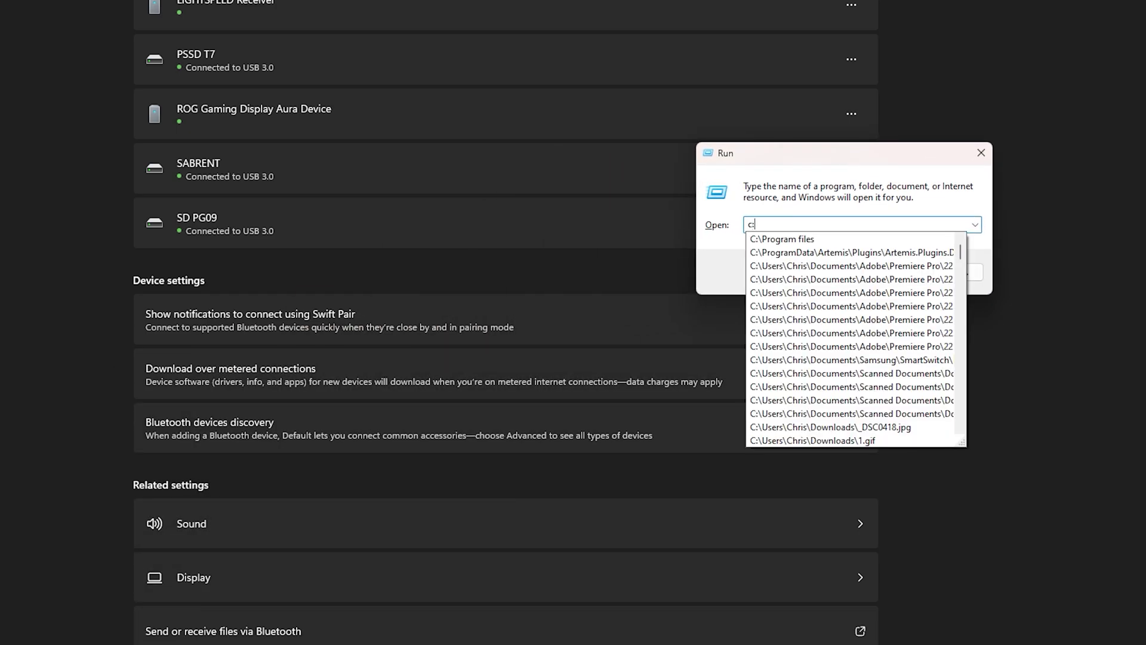
pyautogui.click(782, 239)
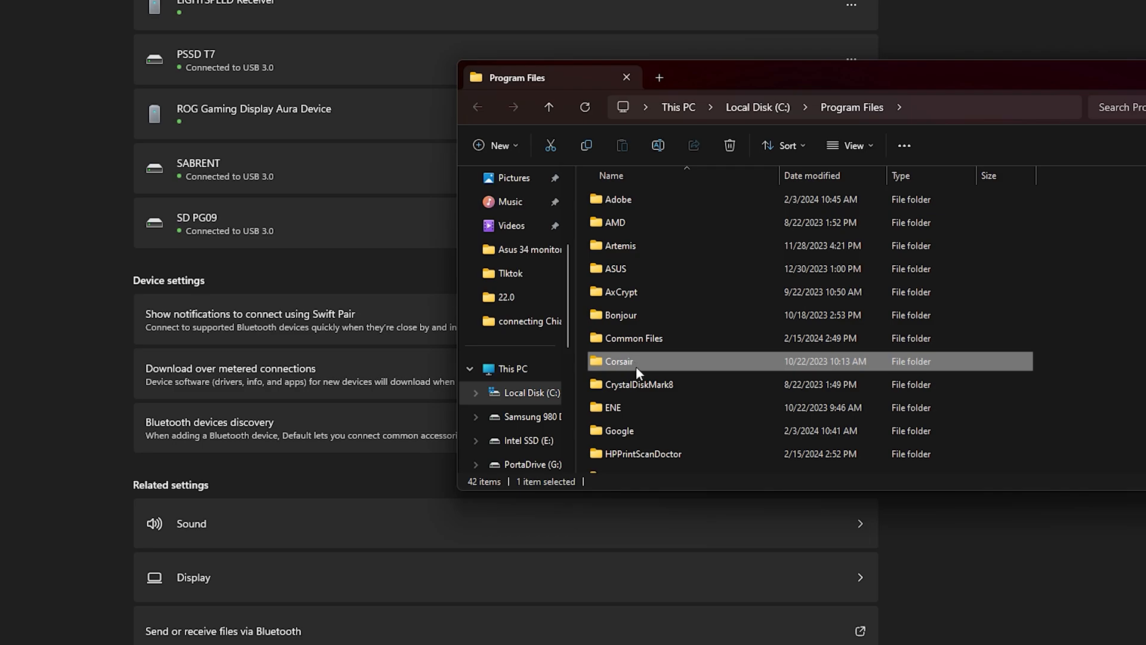
pyautogui.rightClick(619, 361)
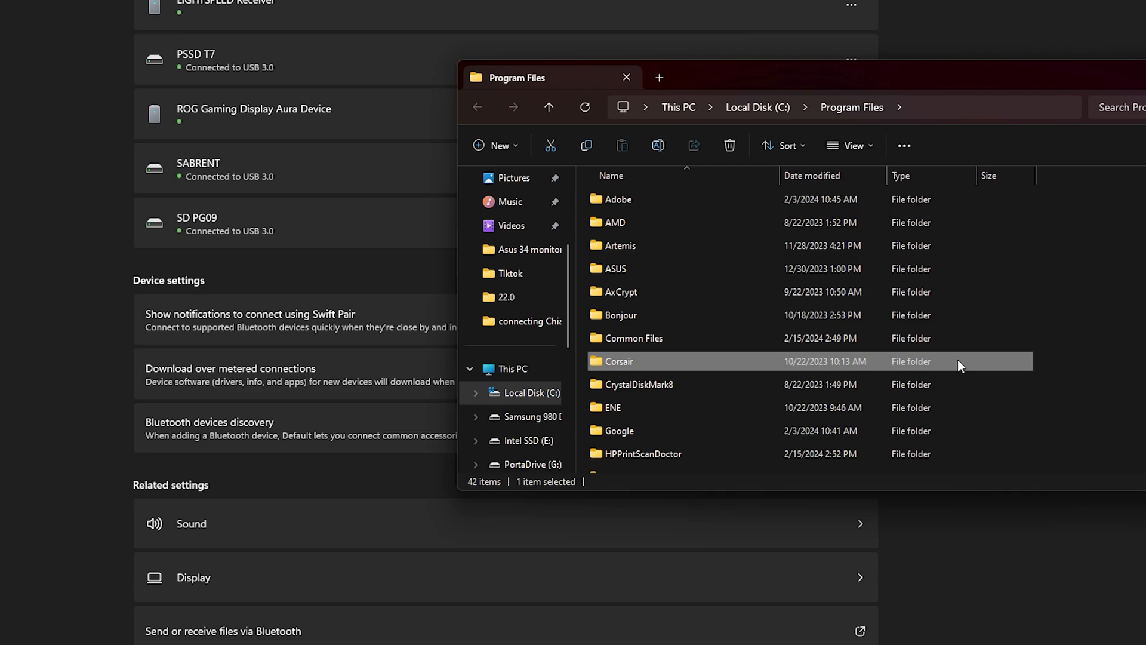
pyautogui.moveTo(959, 369)
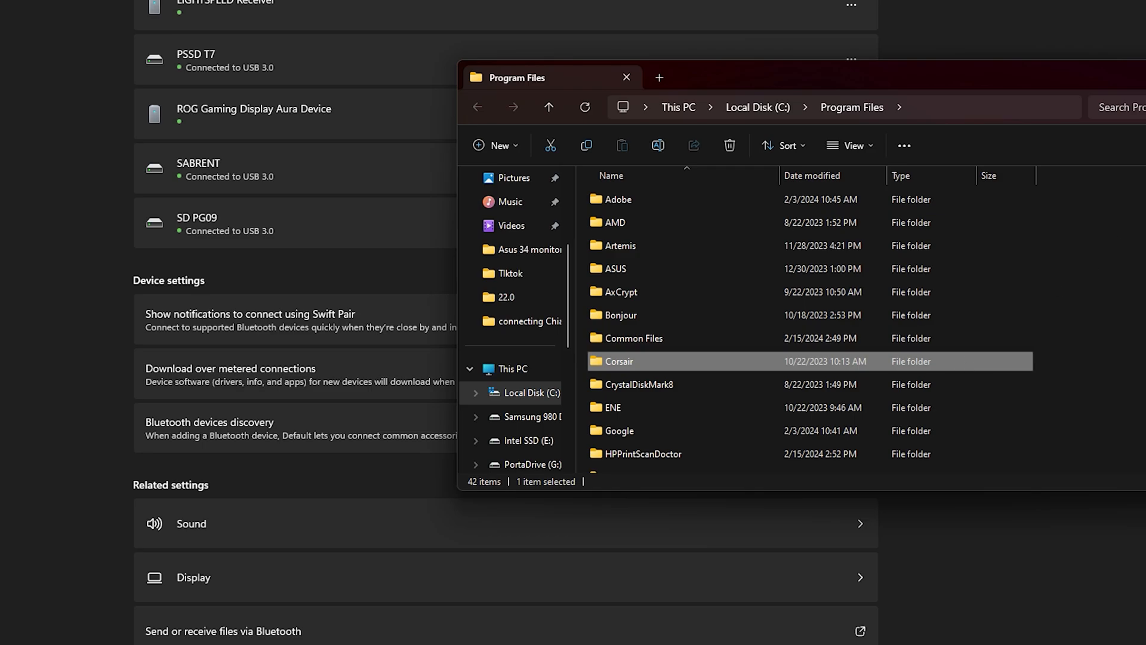
# - Open and dismiss the Start menu, then reopen the C:\Program Files path
pyautogui.click(296, 628)
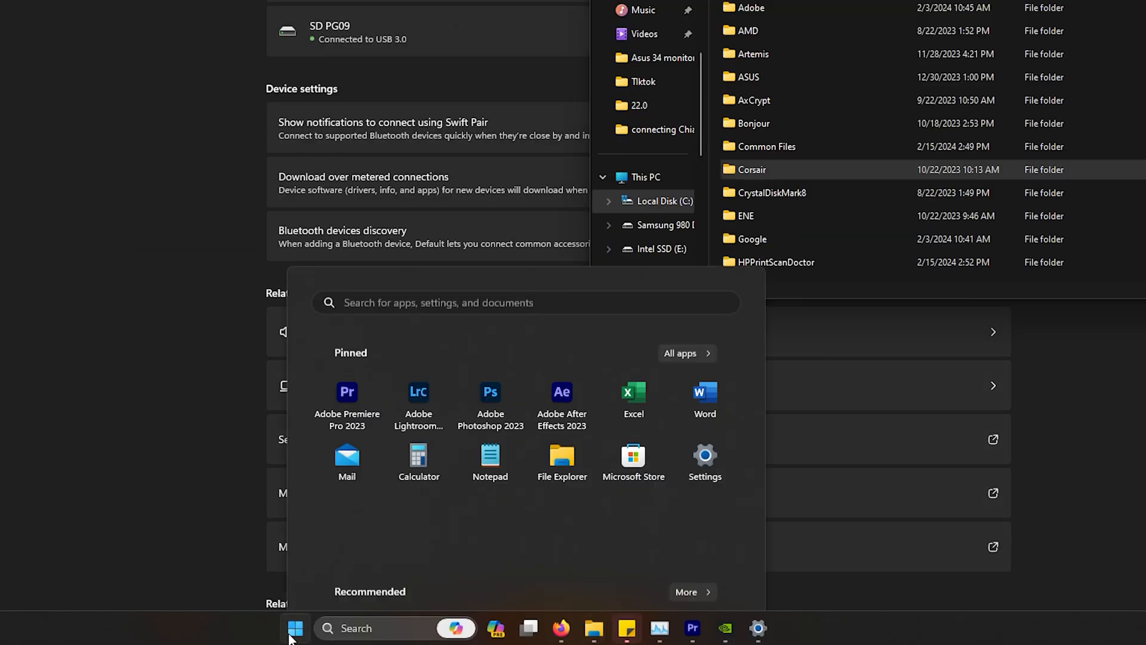
pyautogui.click(710, 577)
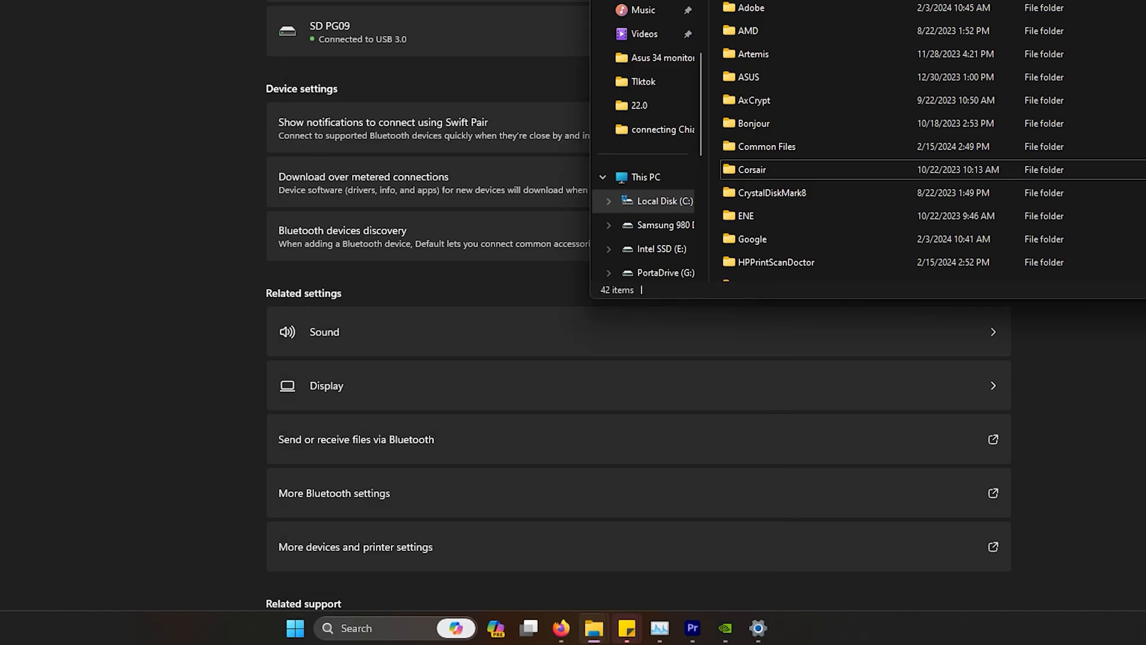
pyautogui.click(593, 628)
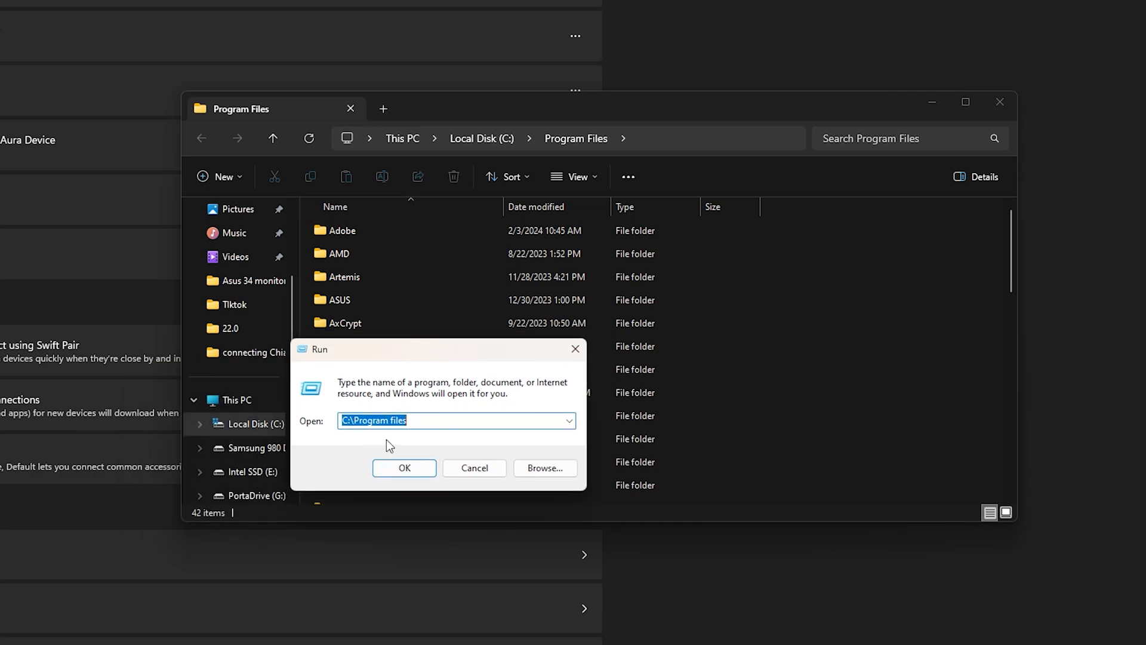
pyautogui.click(403, 468)
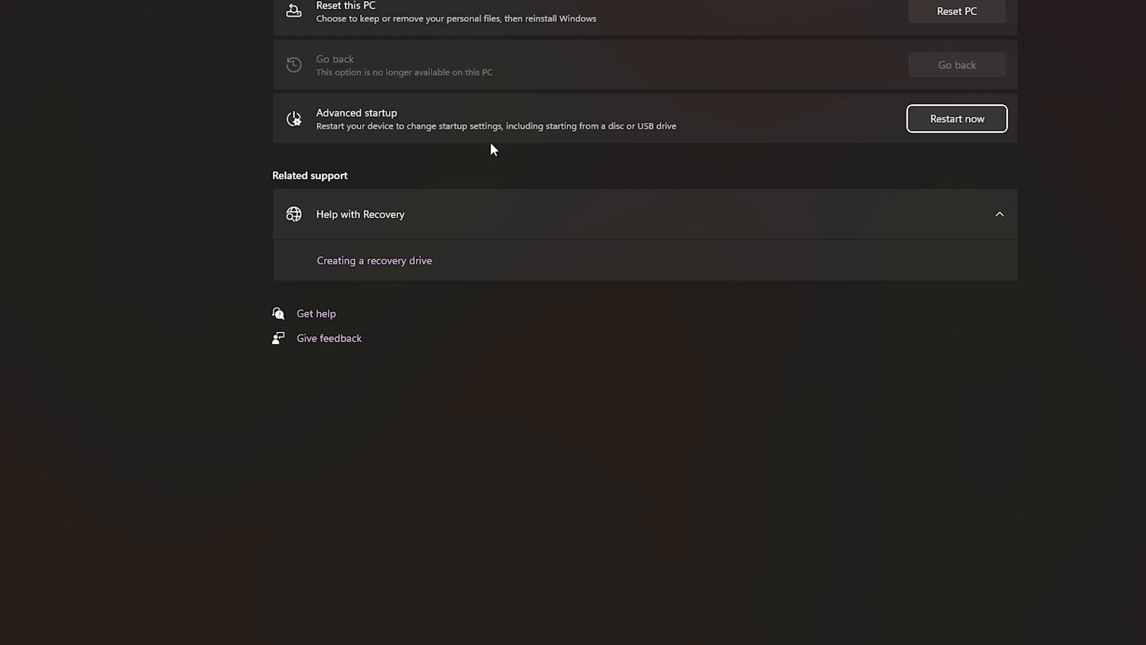
# - Scroll back up the devices settings page and open the Start menu
pyautogui.scroll(3)
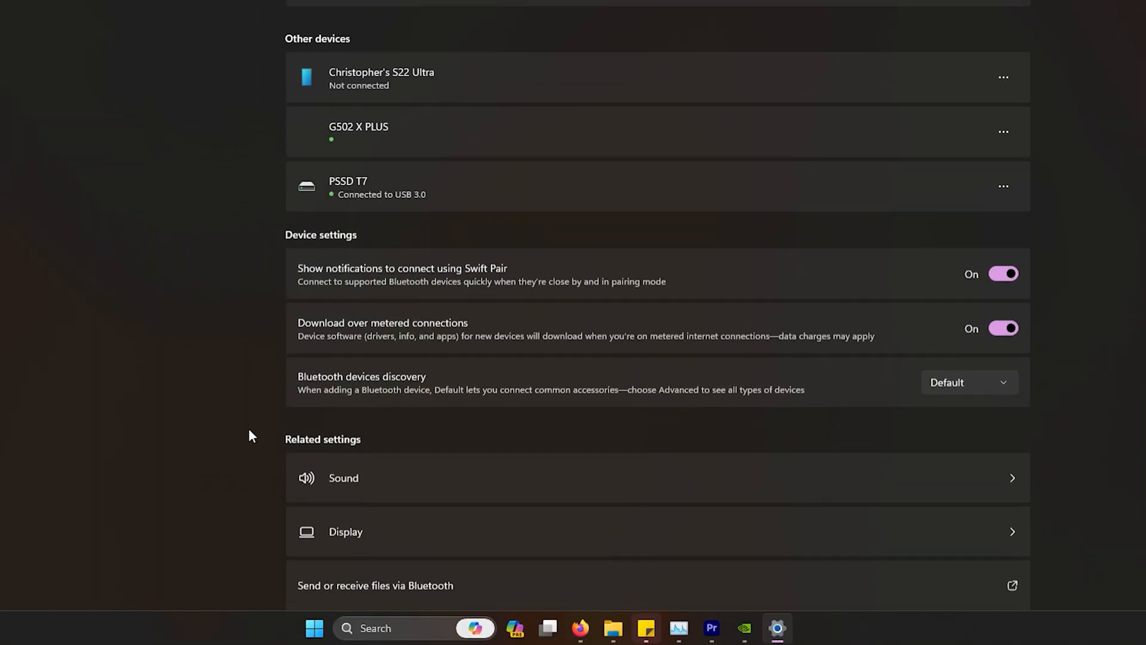
pyautogui.click(313, 628)
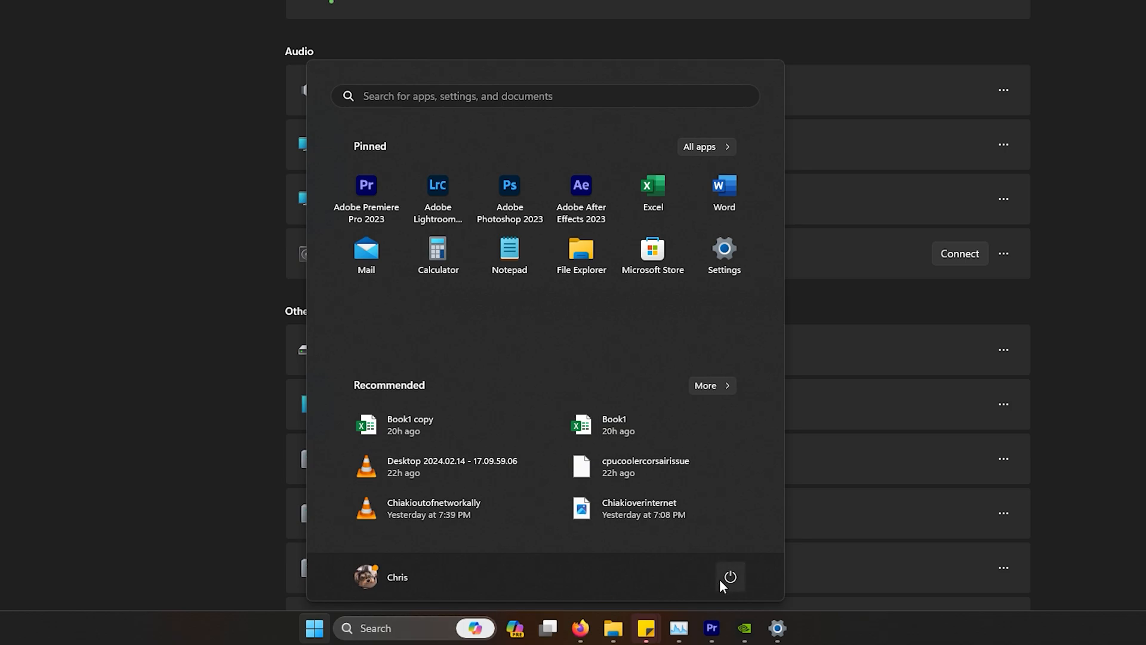
pyautogui.moveTo(729, 578)
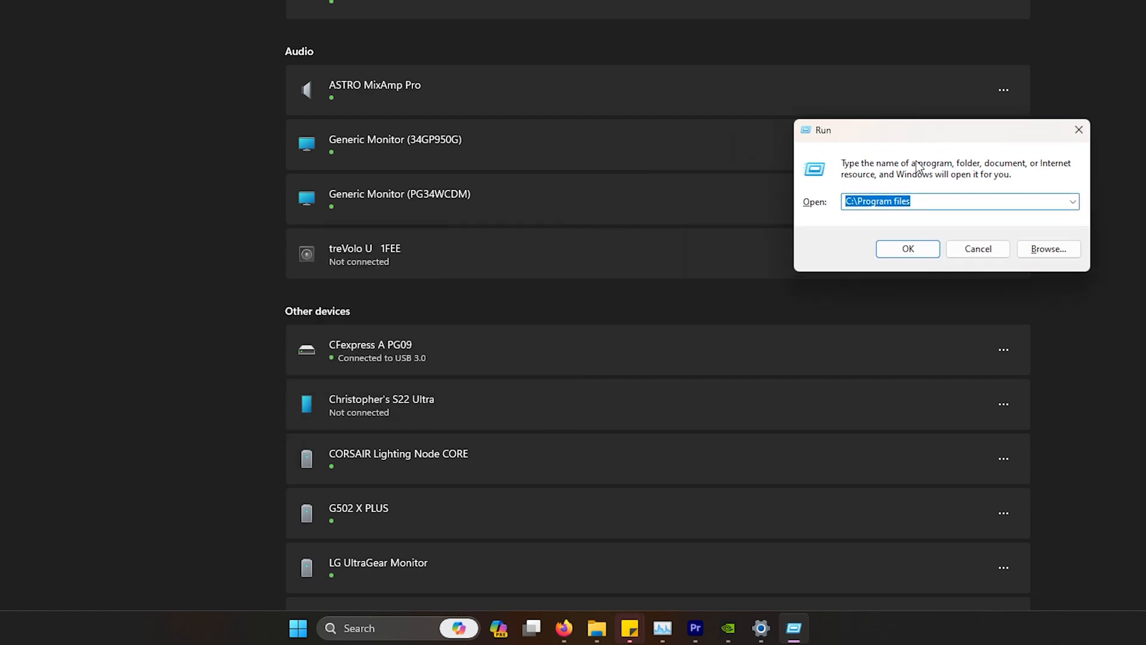
pyautogui.moveTo(960, 229)
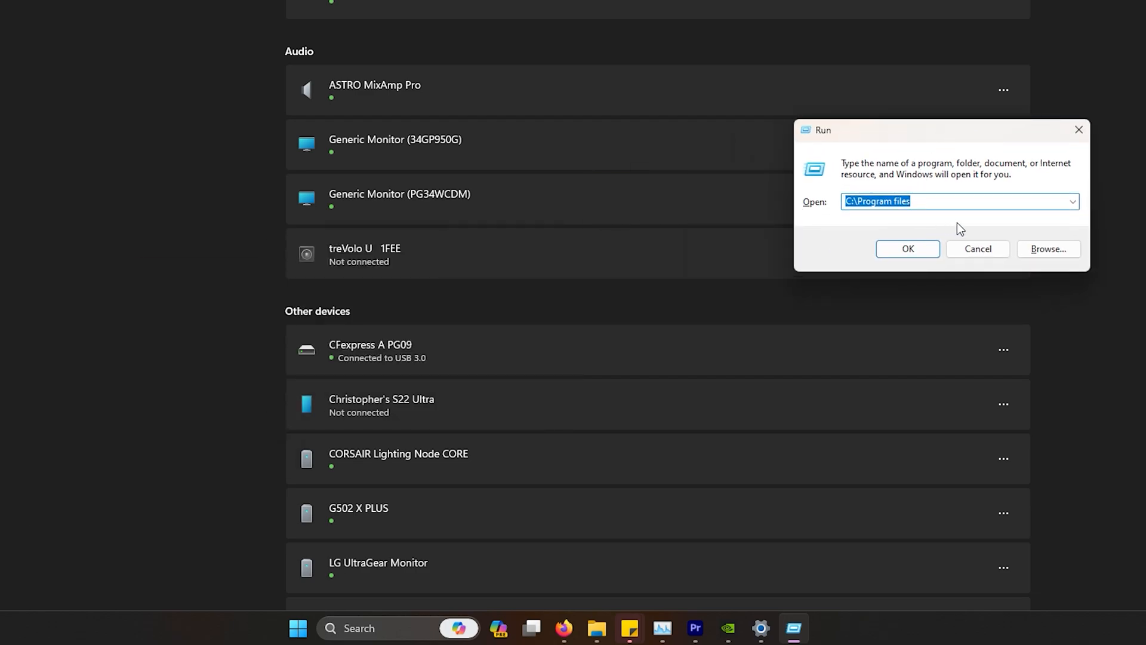
pyautogui.moveTo(908, 260)
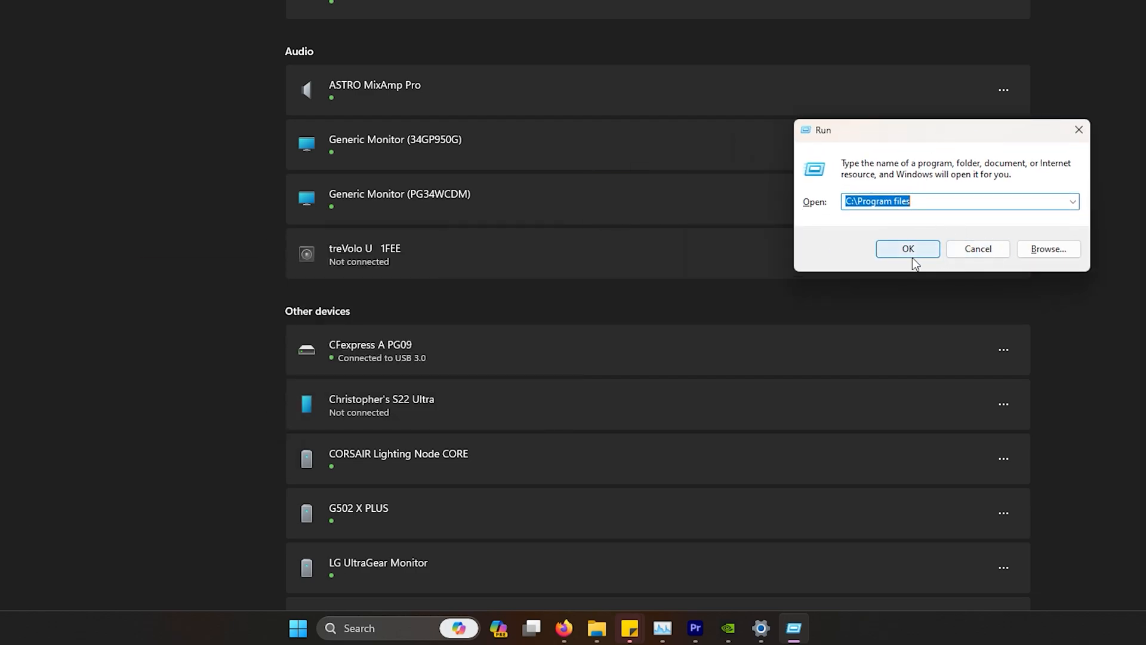
# - Open C:\Program Files from Run and select the Corsair folder
pyautogui.click(907, 248)
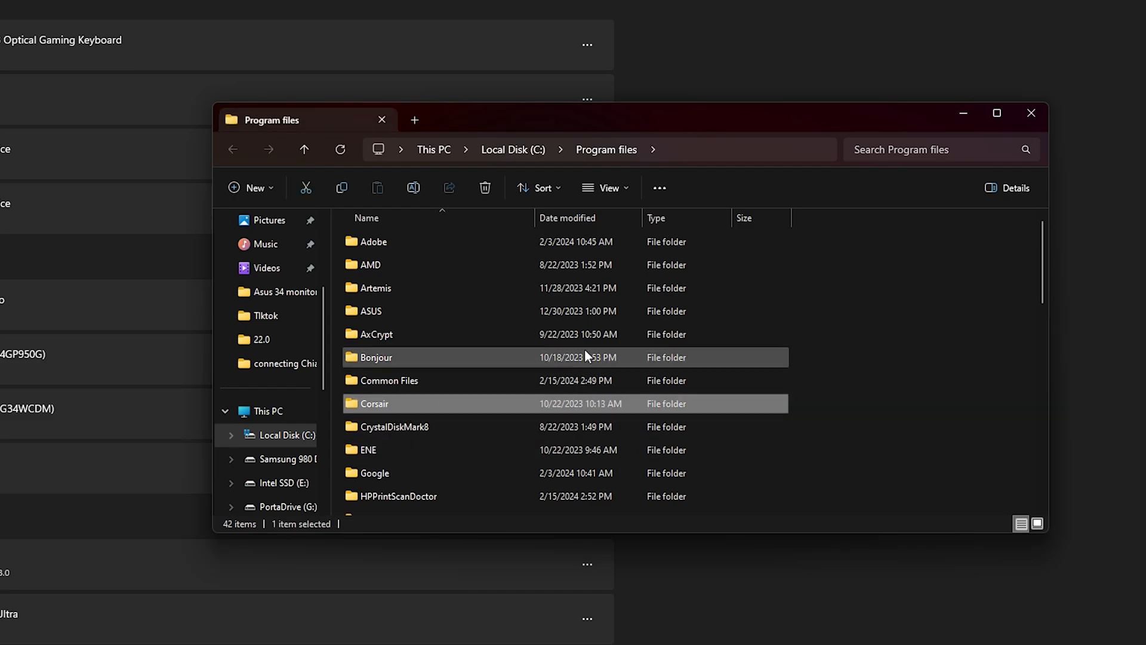
pyautogui.click(1031, 113)
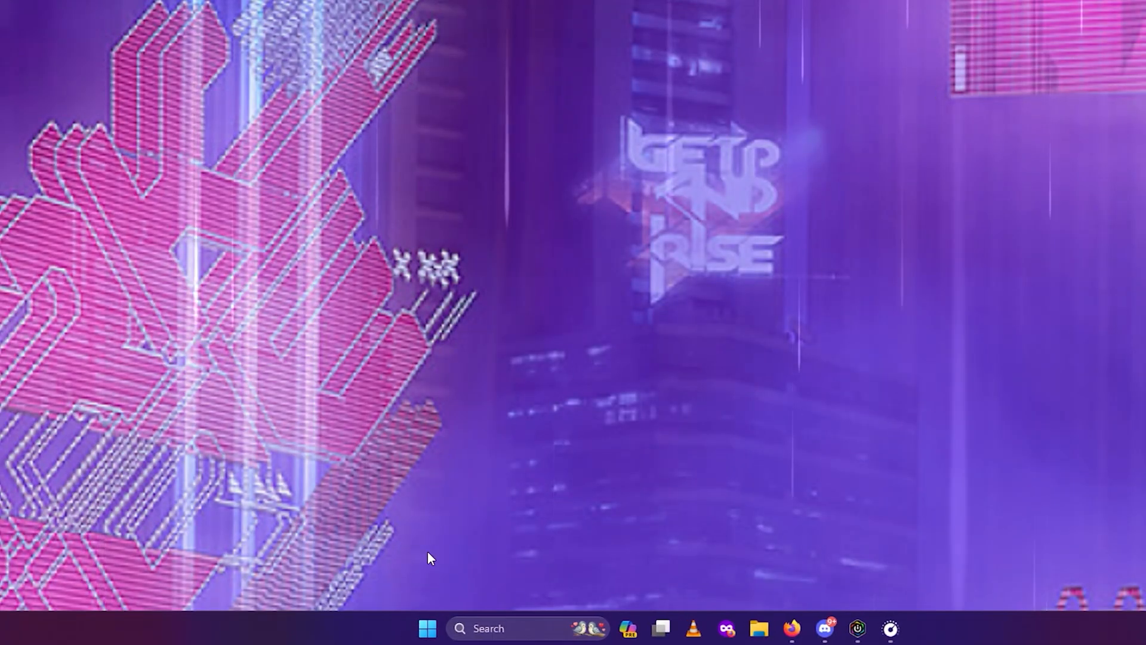
# - Open the Start menu's power icon to show shut down and restart options
pyautogui.click(427, 635)
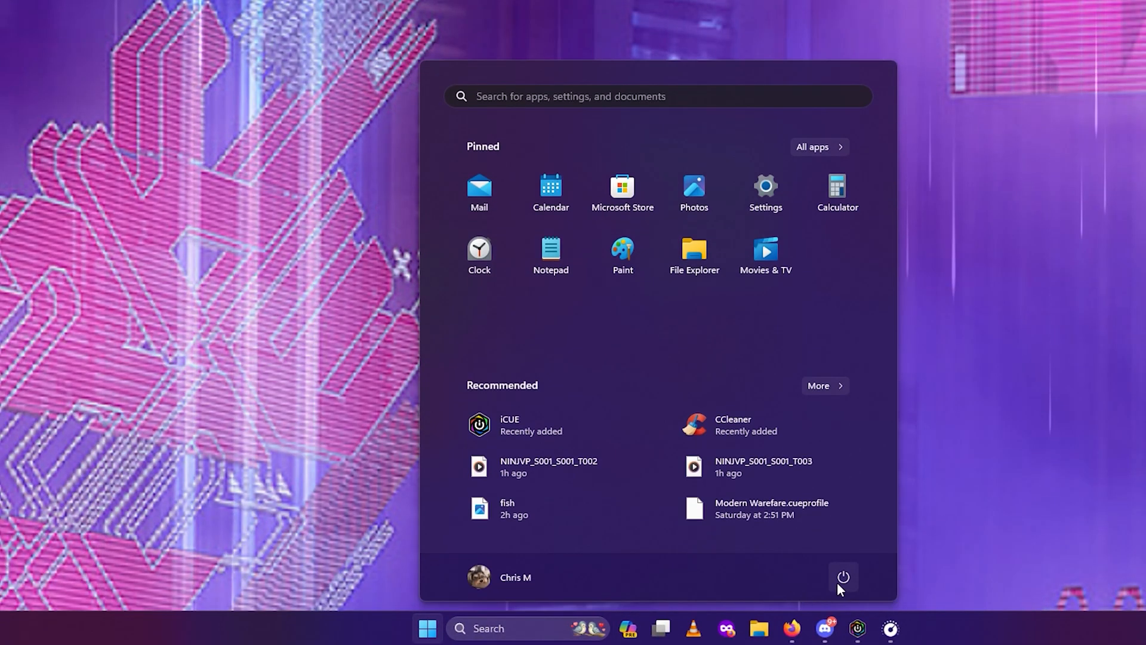
pyautogui.click(843, 577)
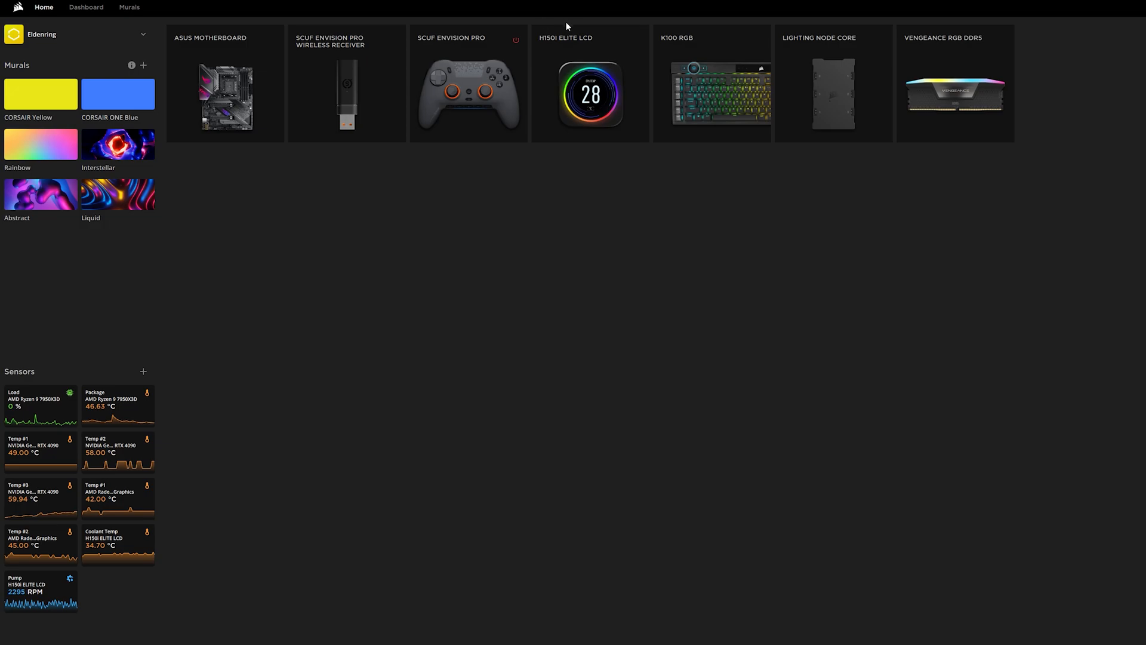
pyautogui.moveTo(468, 192)
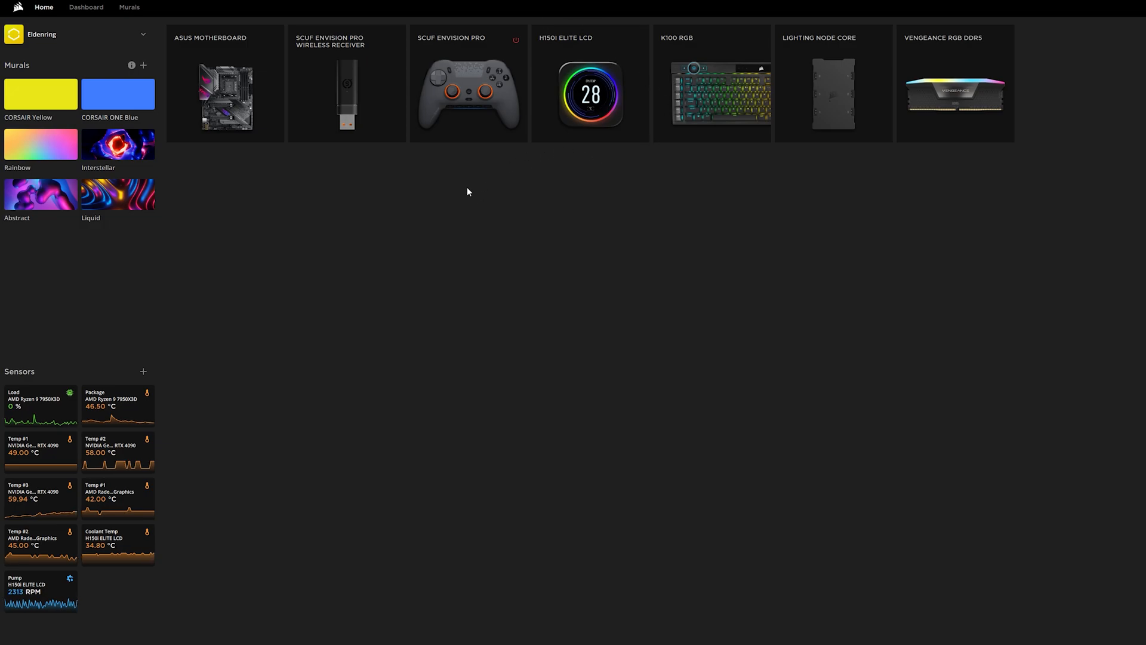
pyautogui.moveTo(652, 60)
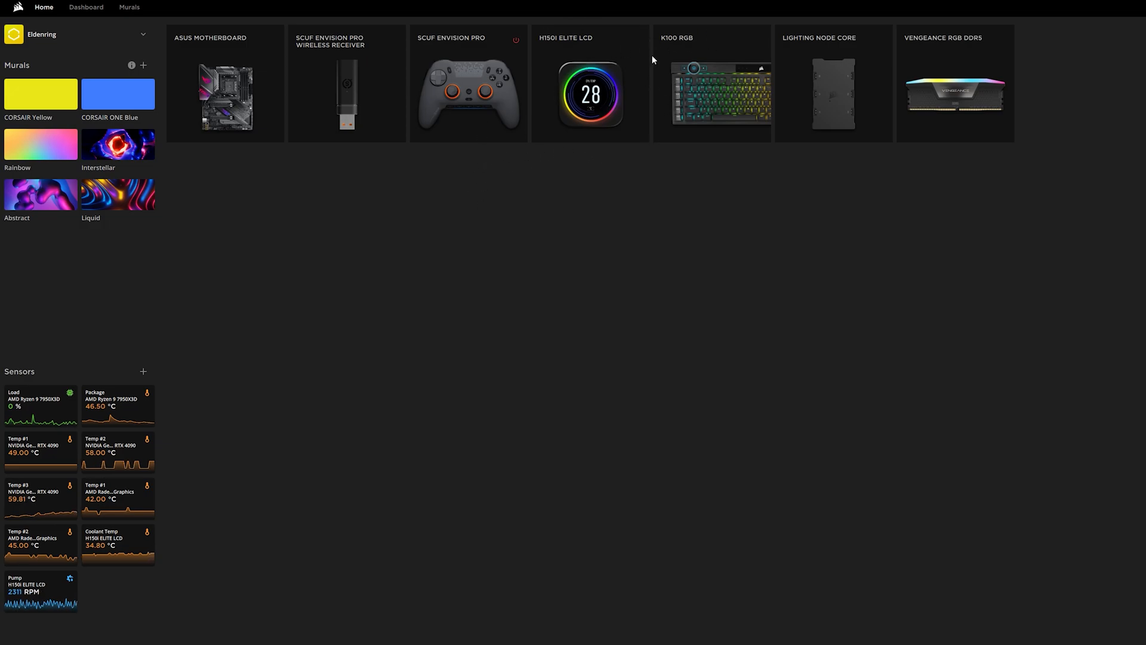